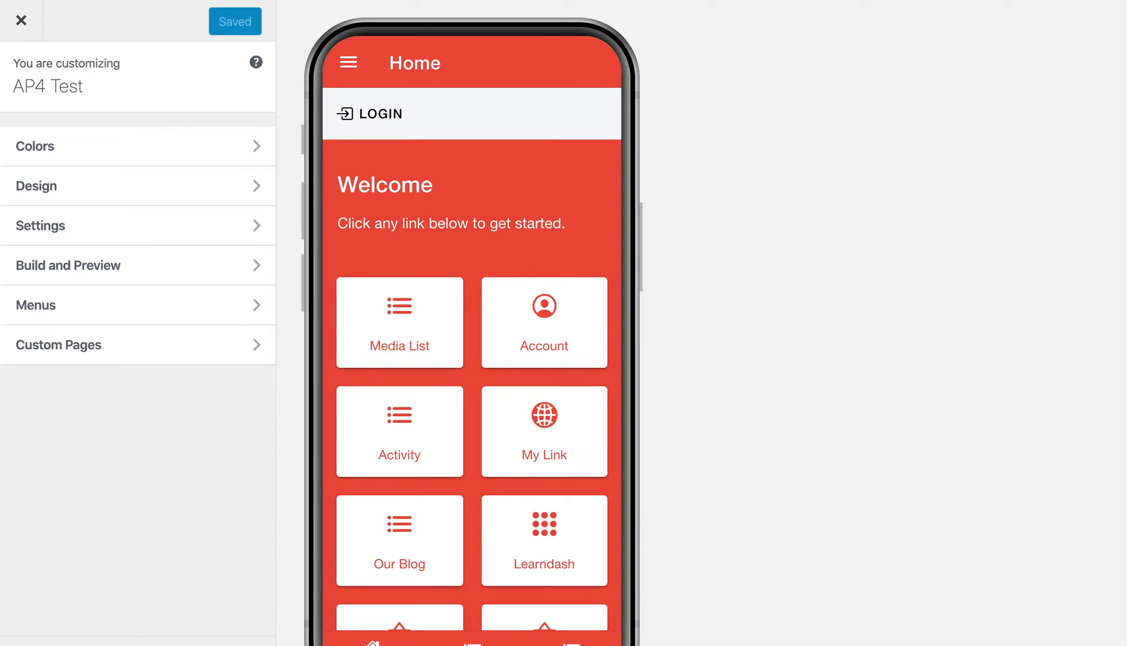
{"action": "mouse_move", "coordinate": [581, 237]}
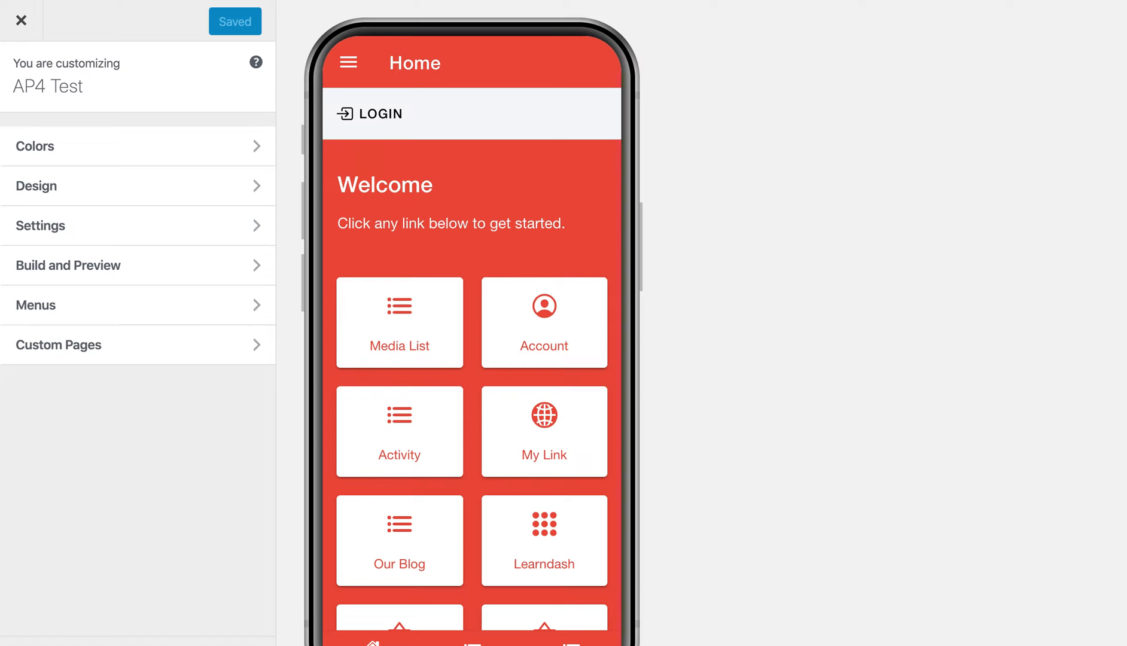
{"action": "mouse_move", "coordinate": [534, 220]}
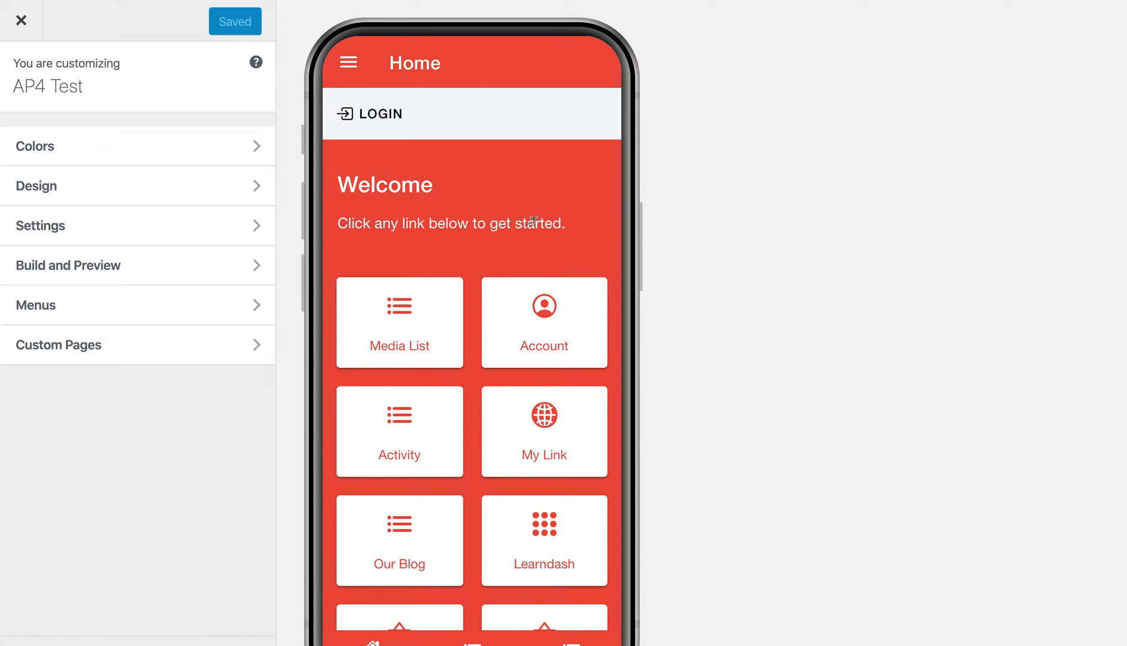
{"action": "mouse_move", "coordinate": [552, 211]}
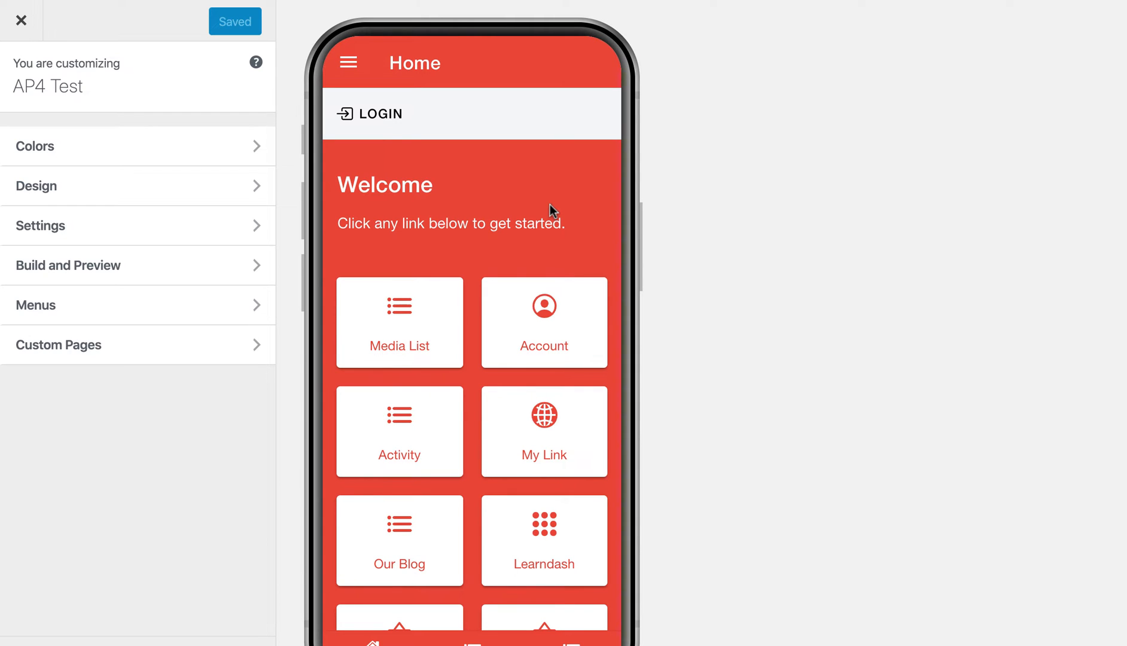
{"action": "mouse_move", "coordinate": [472, 260]}
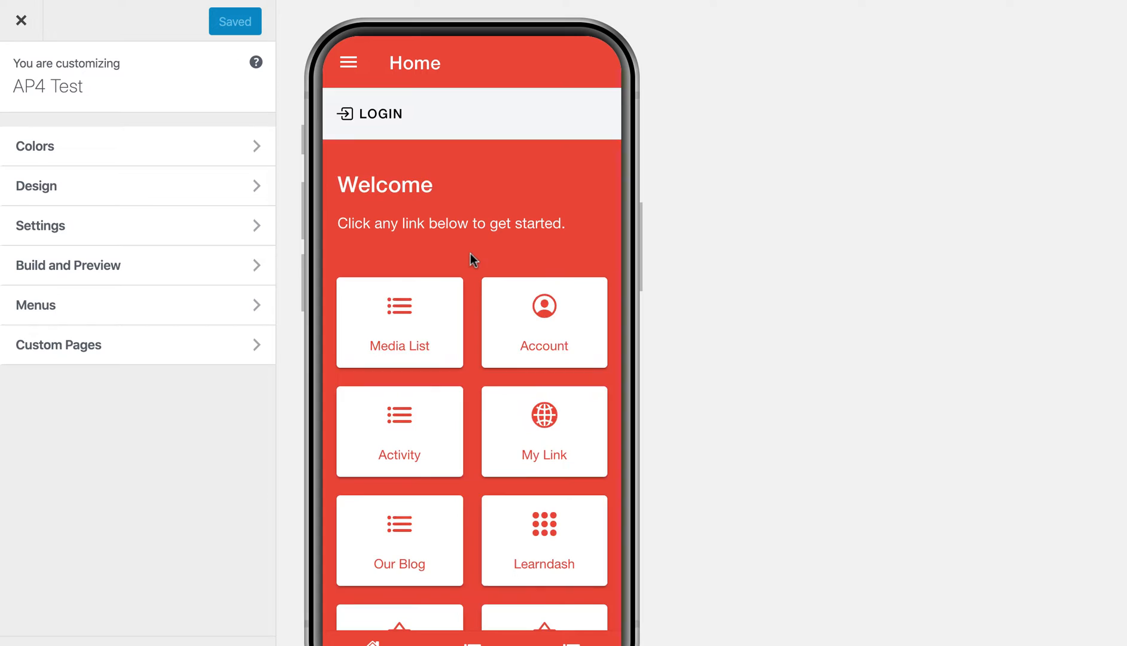
- Browse Our Blog and preview the Members Only Video post, returning to the list
{"action": "left_click", "coordinate": [398, 539]}
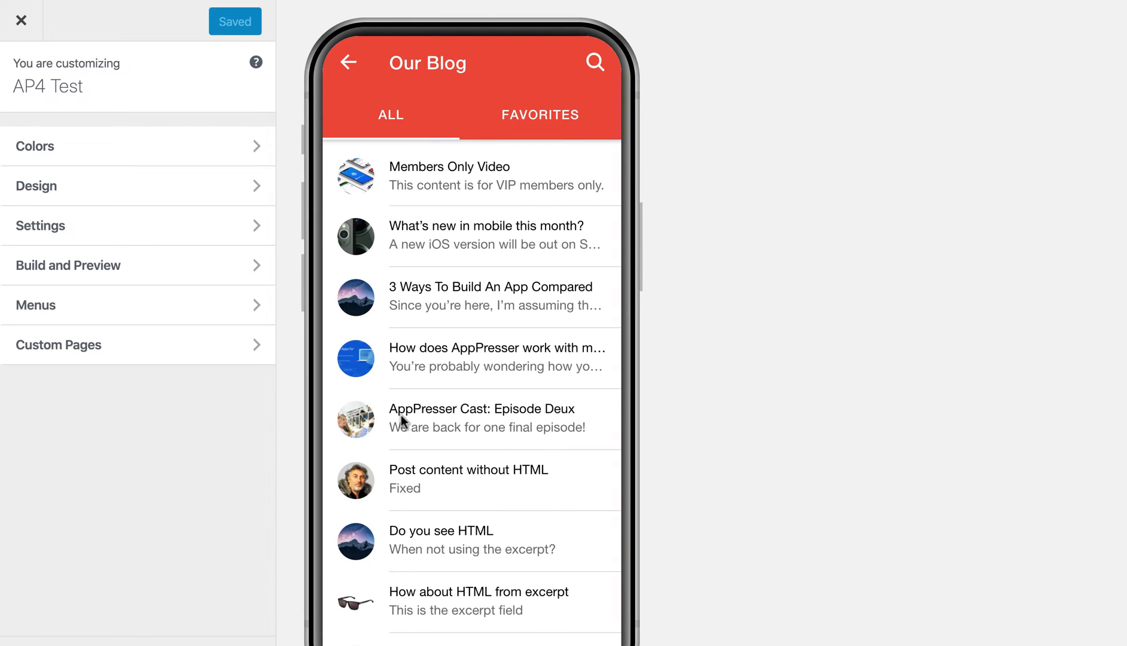
{"action": "mouse_move", "coordinate": [426, 170]}
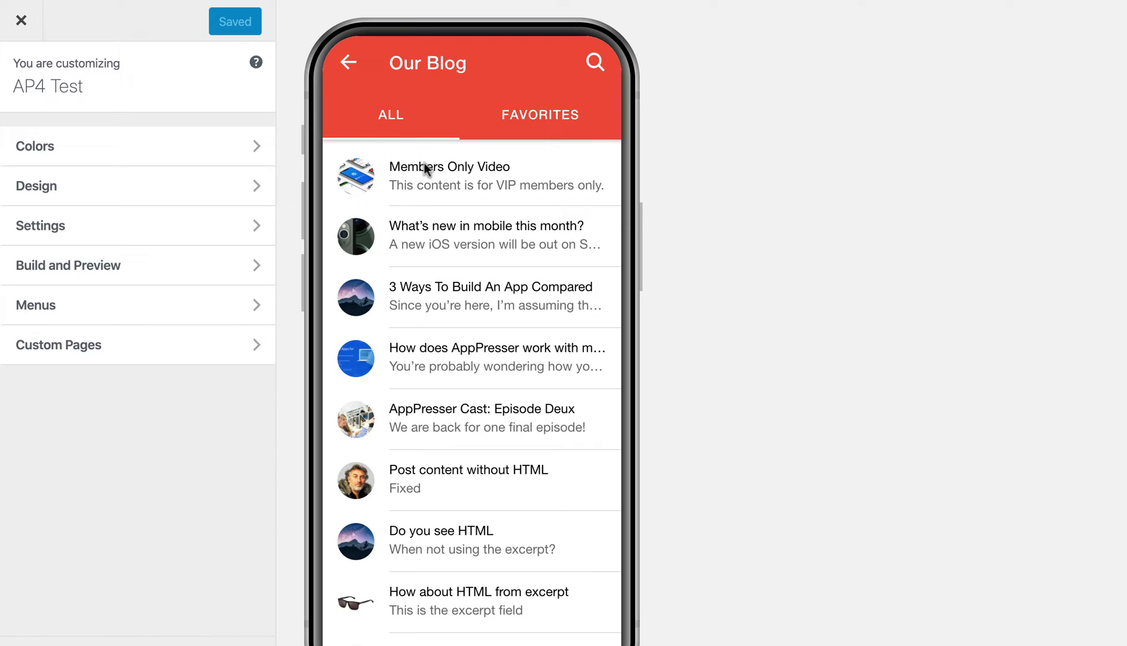
{"action": "left_click", "coordinate": [449, 175]}
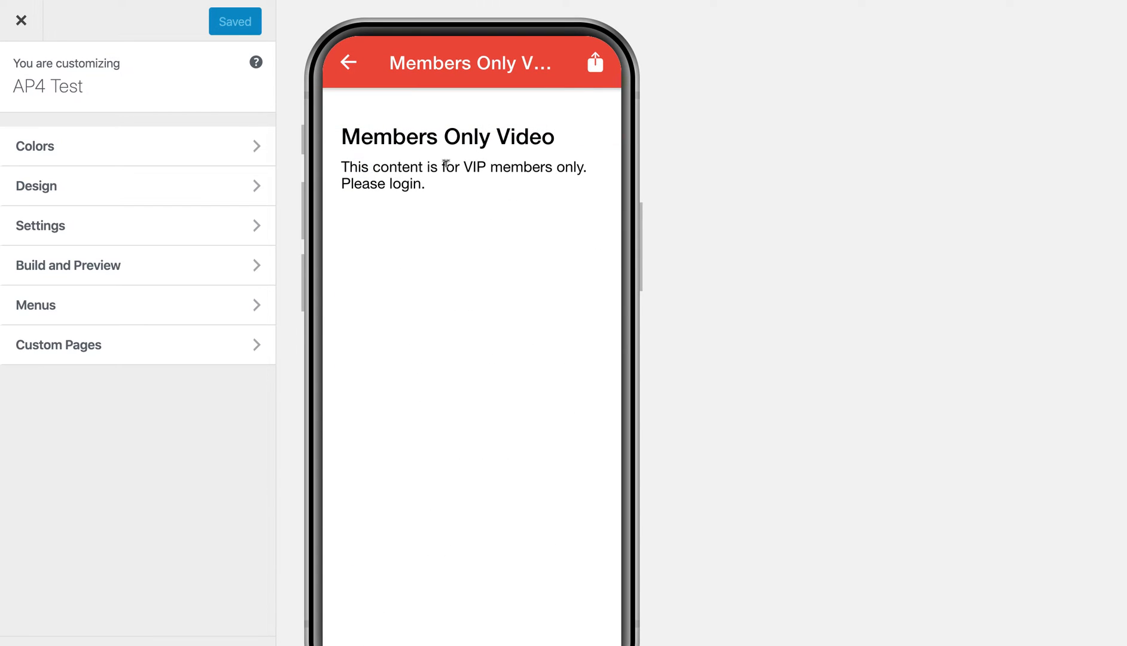
{"action": "mouse_move", "coordinate": [404, 212]}
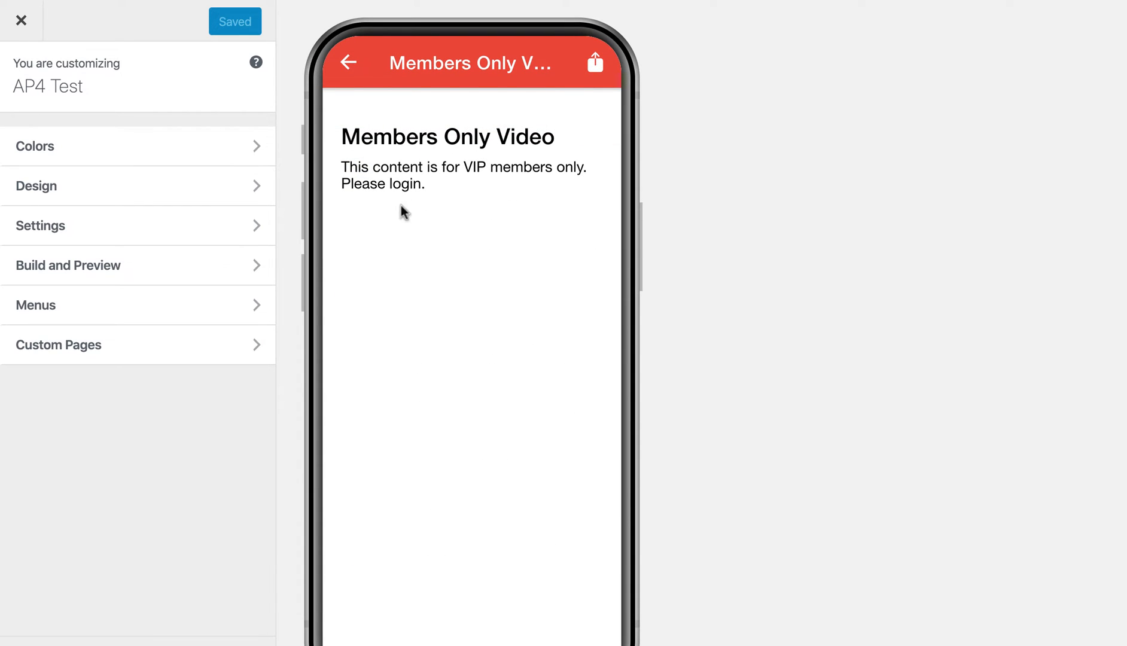
{"action": "left_click", "coordinate": [348, 62]}
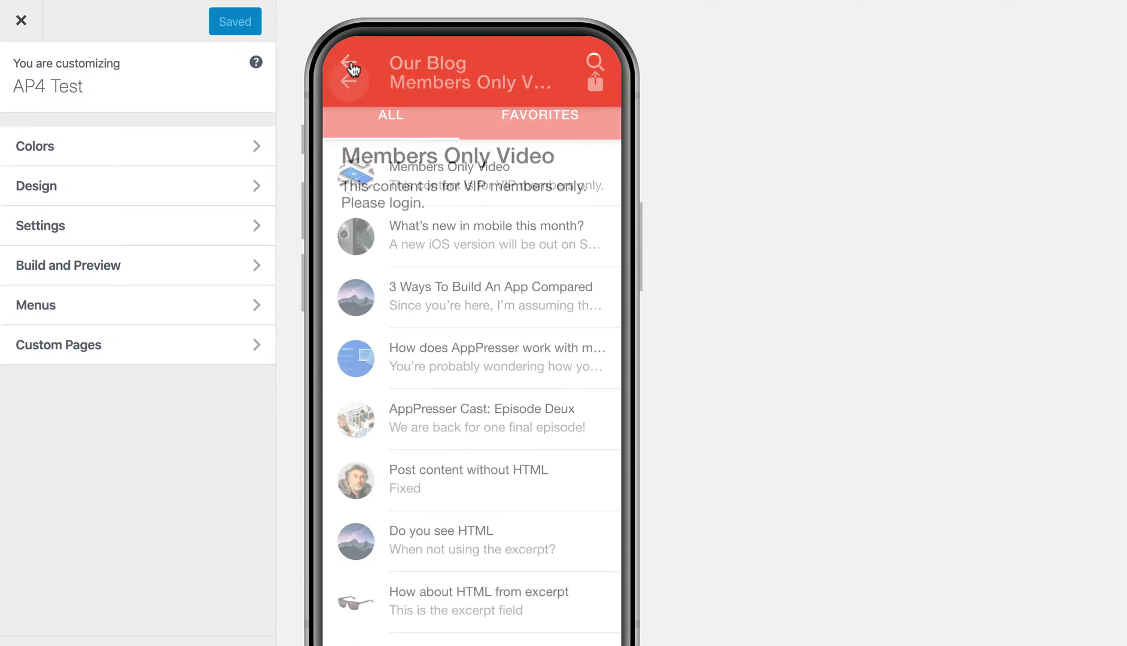
- Preview the What's new in mobile post, then land on 3 Ways To Build An App Compared
{"action": "left_click", "coordinate": [485, 237]}
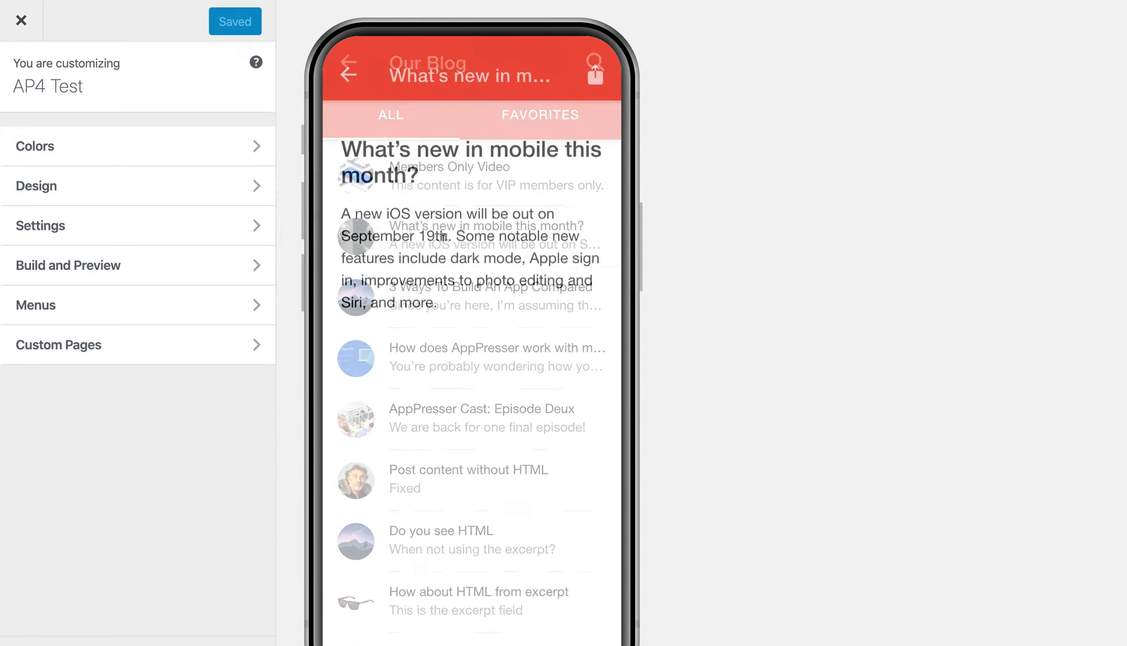
{"action": "left_click", "coordinate": [348, 66]}
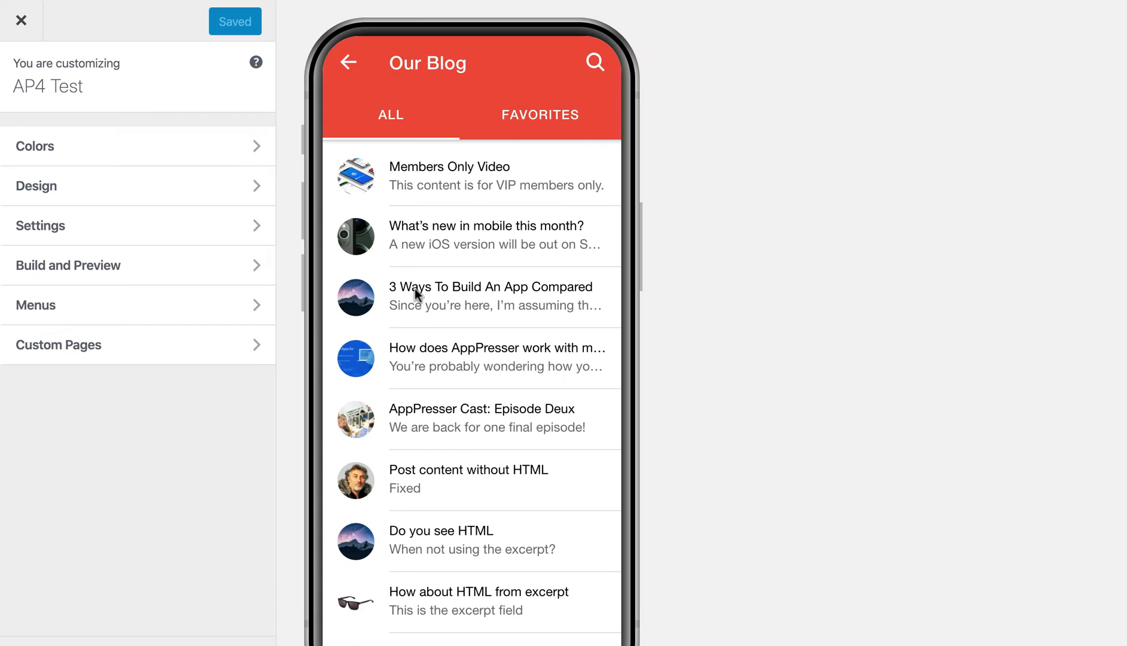
{"action": "left_click", "coordinate": [491, 297]}
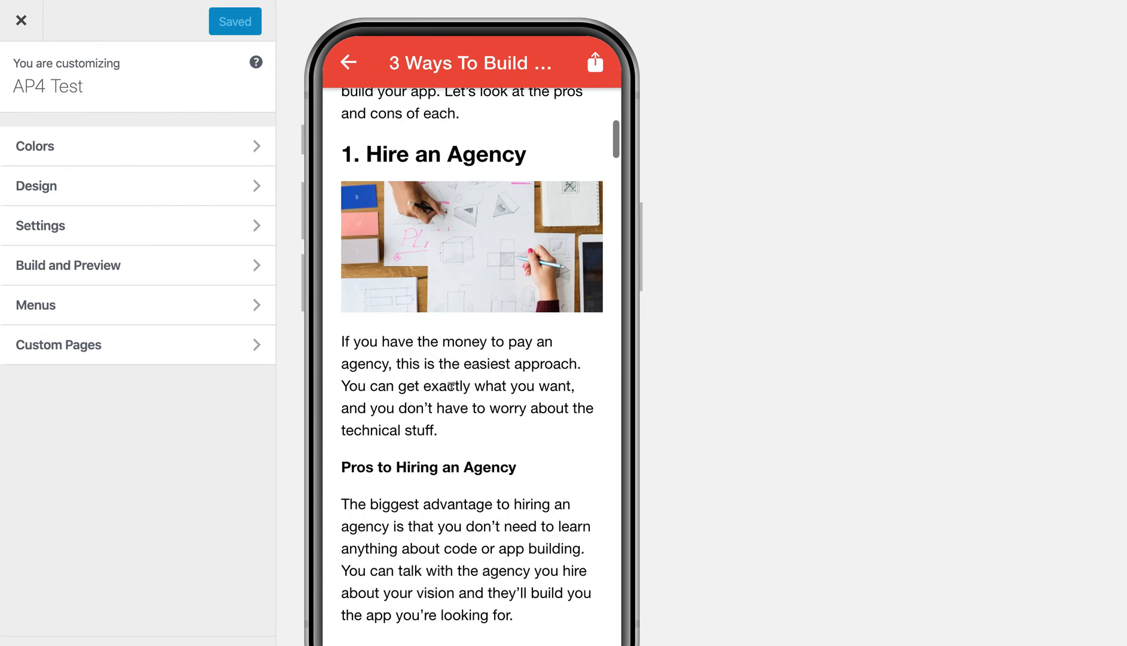
- From the side menu, view the protected Members Only page
{"action": "left_click", "coordinate": [348, 62]}
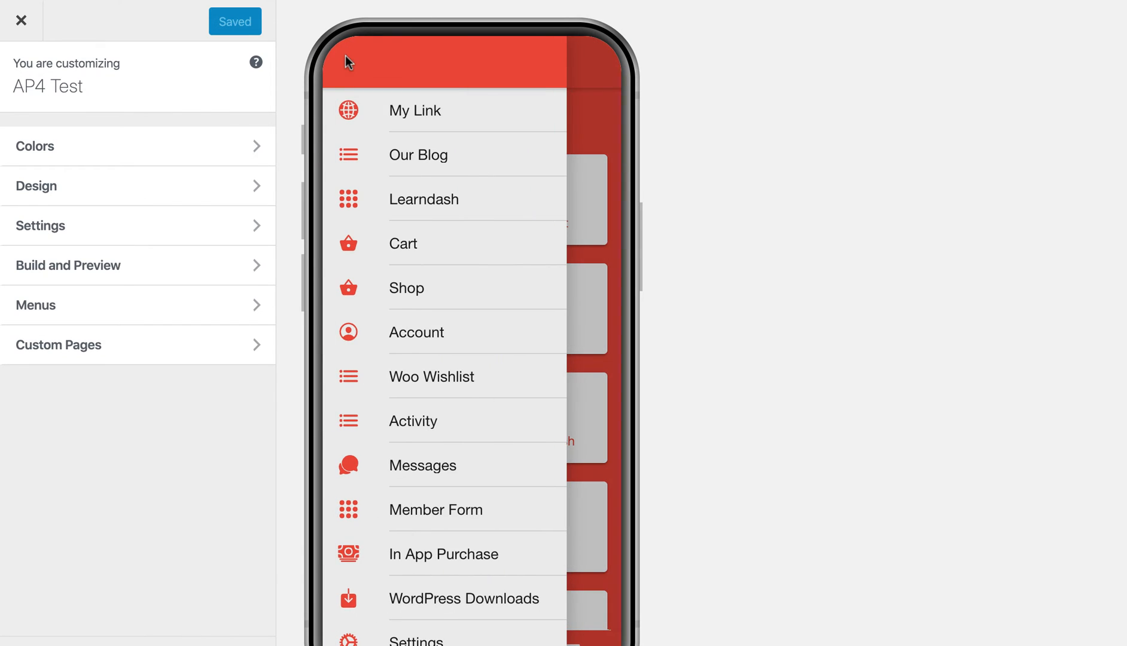
{"action": "scroll", "scroll_direction": "down", "scroll_amount": 3}
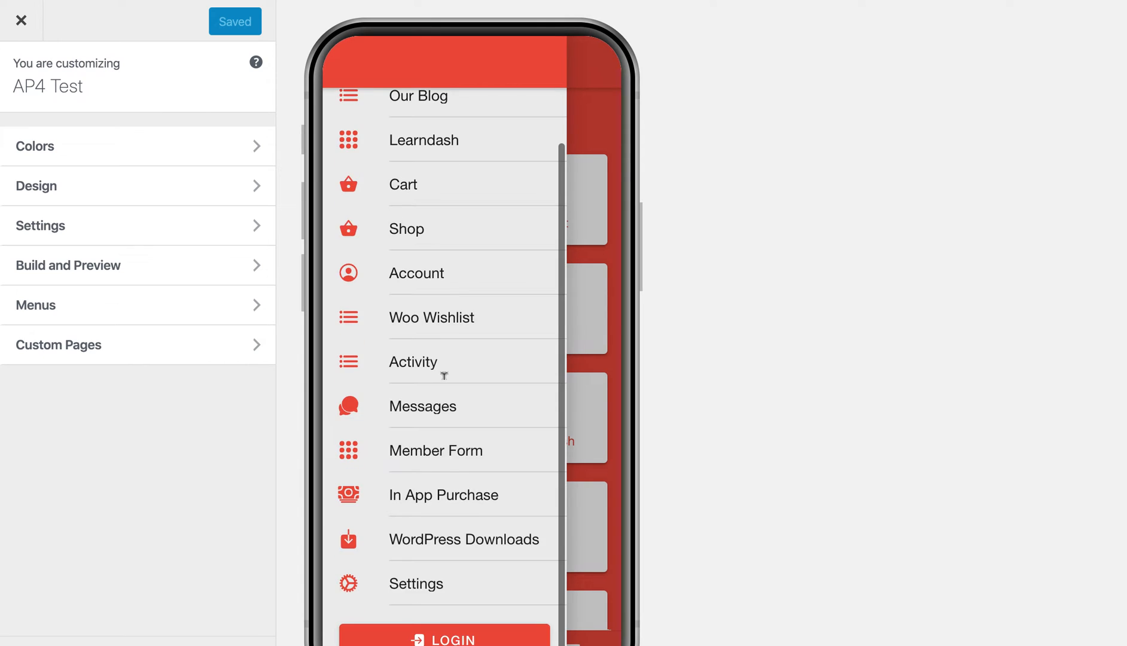
{"action": "scroll", "scroll_direction": "up", "scroll_amount": 3}
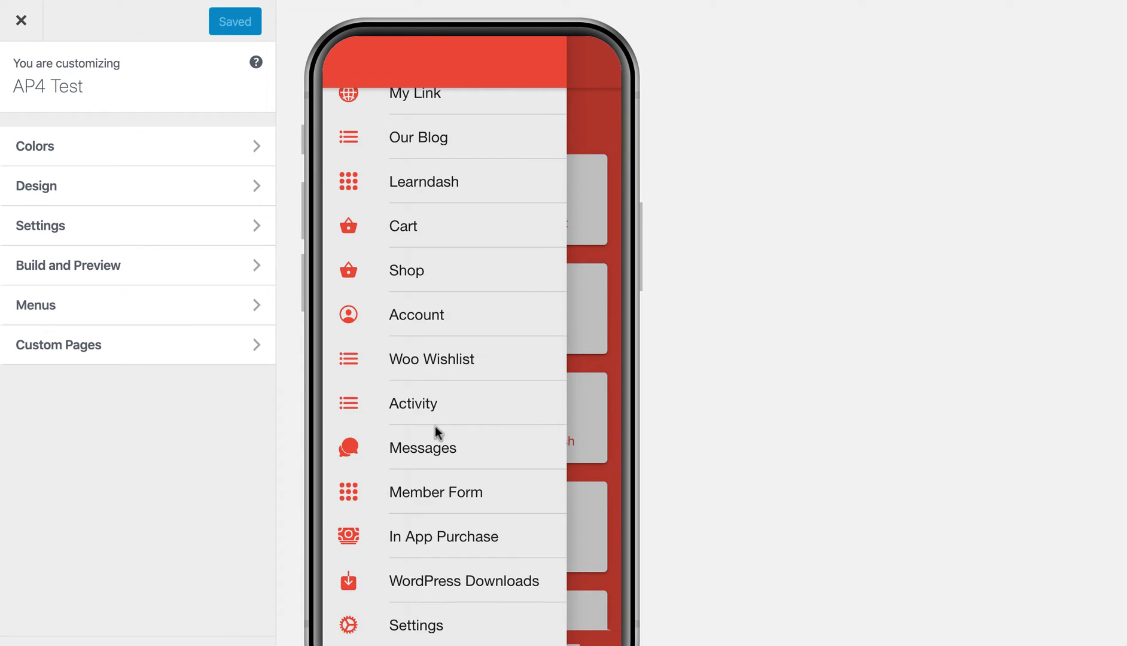
{"action": "left_click", "coordinate": [436, 492]}
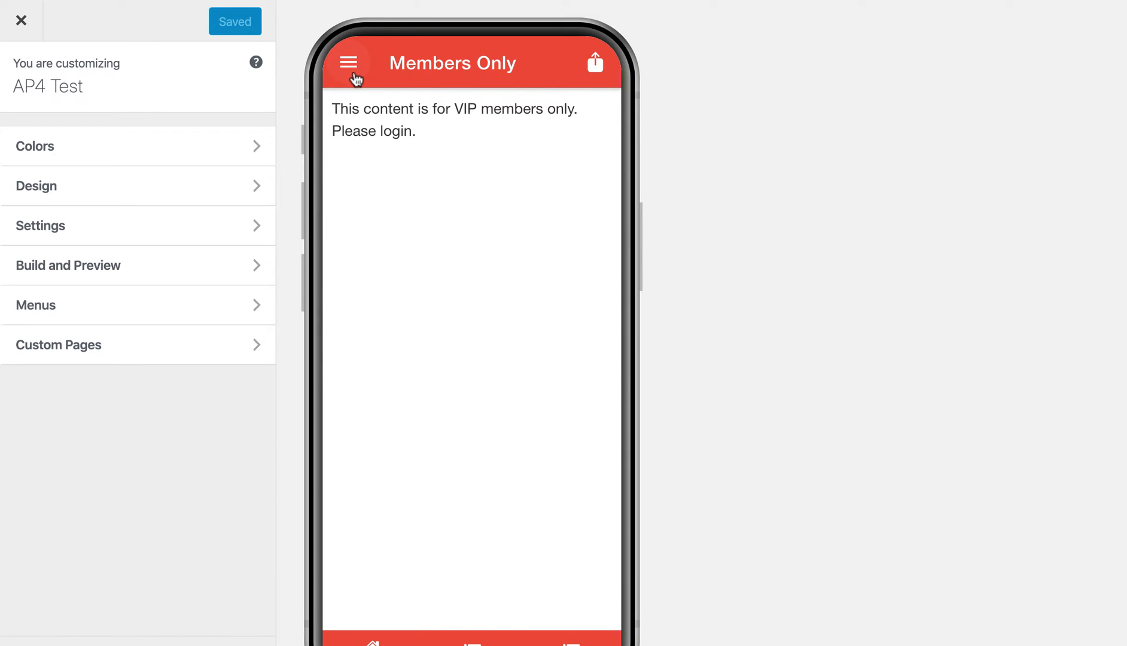
- View the Learndash Sample Course from the menu and return to the Home screen
{"action": "left_click", "coordinate": [348, 62]}
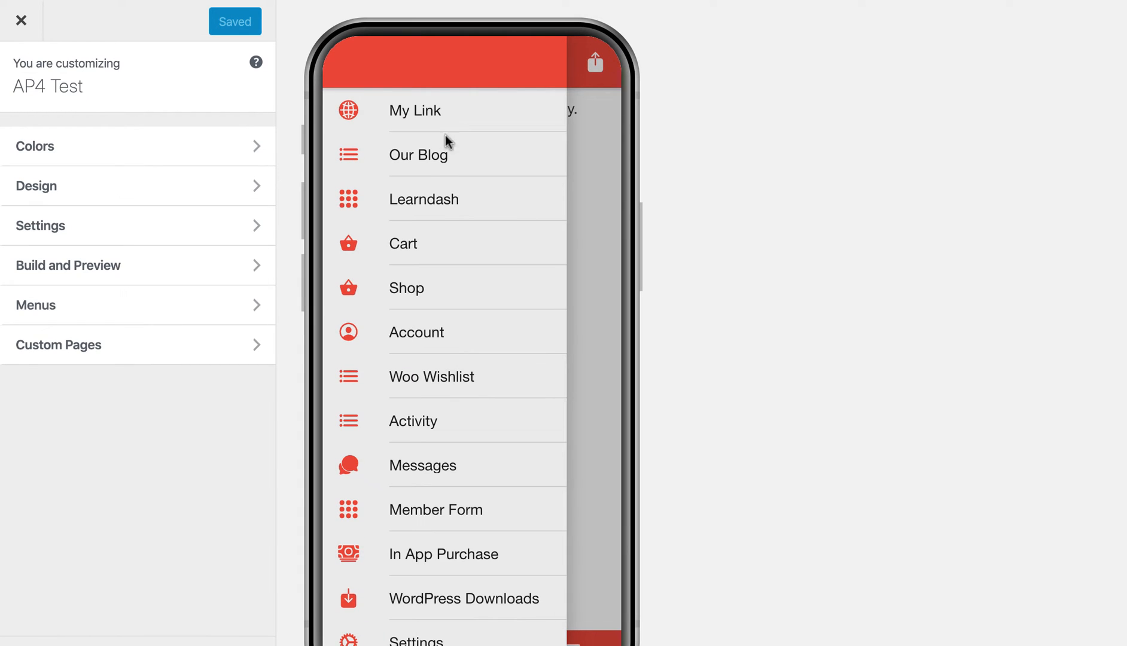
{"action": "left_click", "coordinate": [424, 199]}
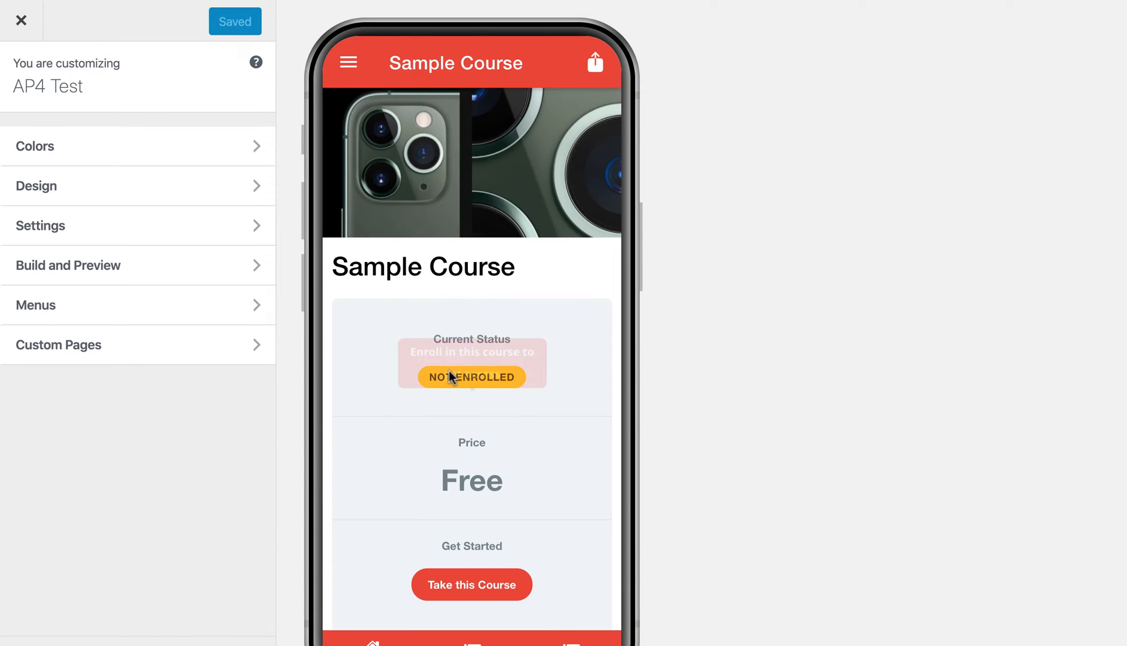
{"action": "mouse_move", "coordinate": [372, 453]}
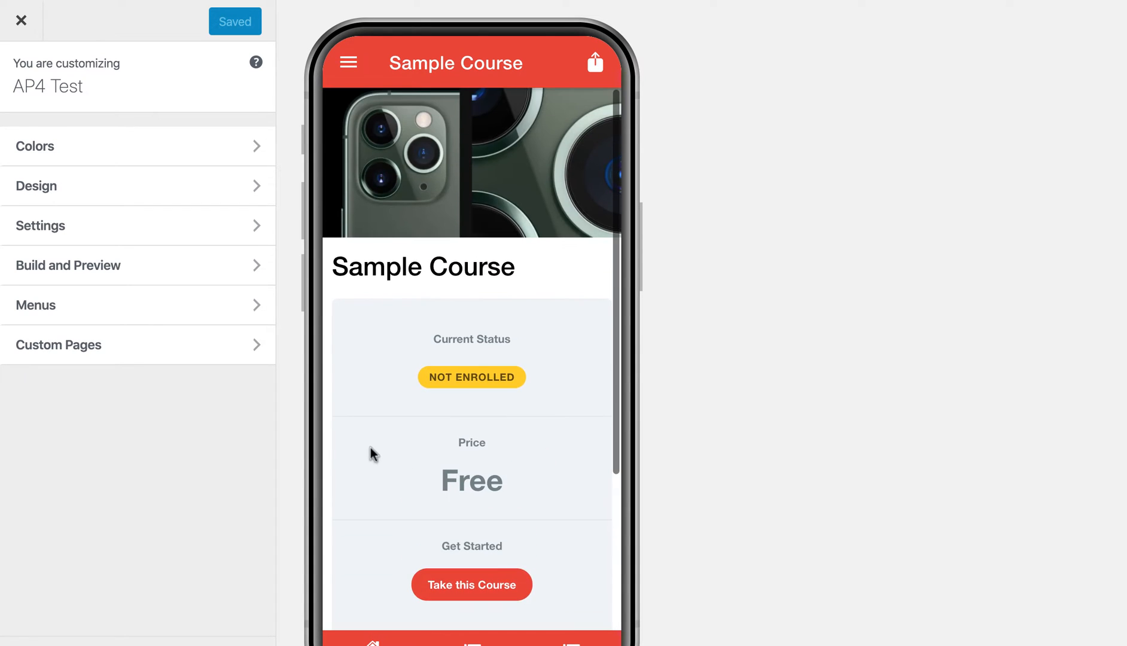
{"action": "left_click", "coordinate": [348, 62]}
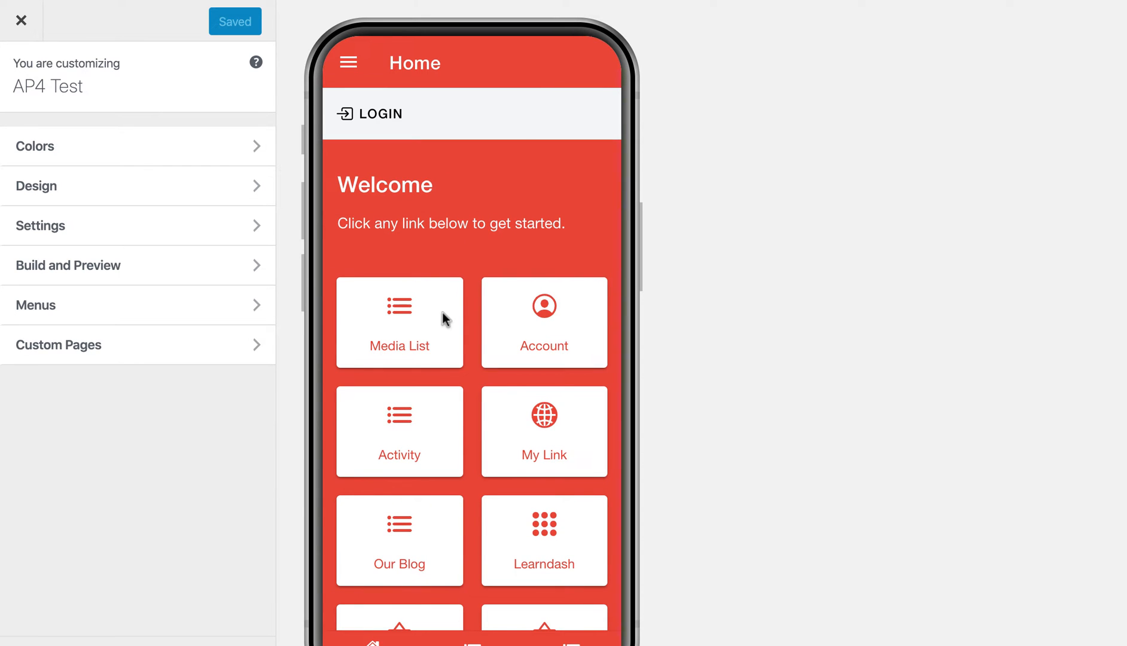
{"action": "mouse_move", "coordinate": [452, 317]}
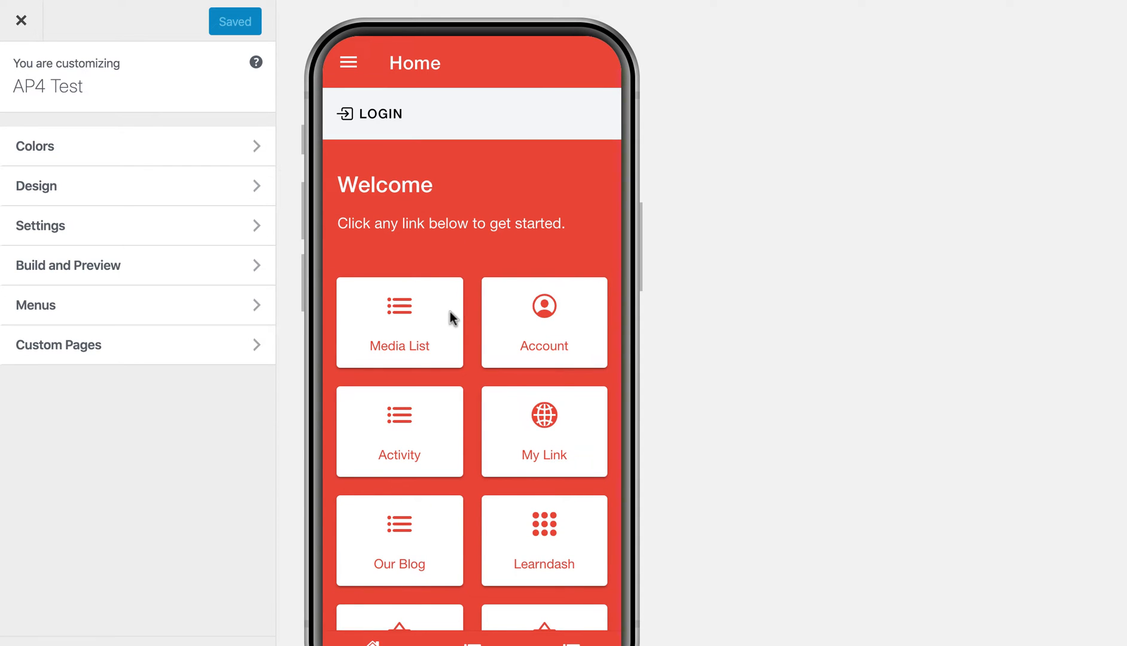
{"action": "left_click", "coordinate": [349, 62]}
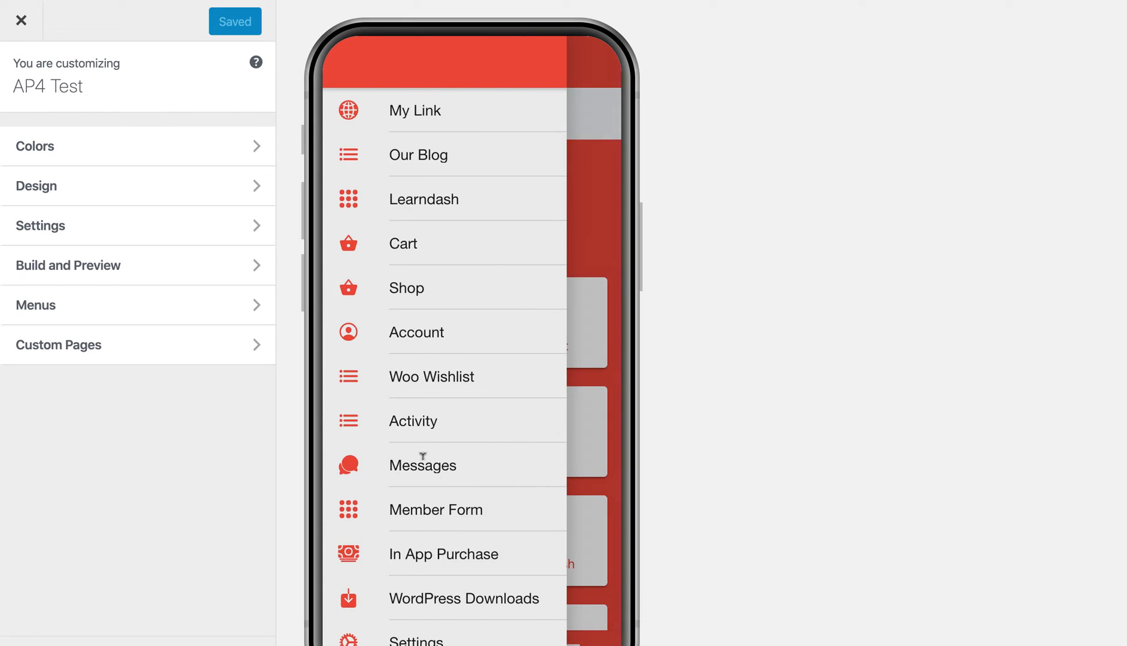
{"action": "scroll", "scroll_direction": "down", "scroll_amount": 3}
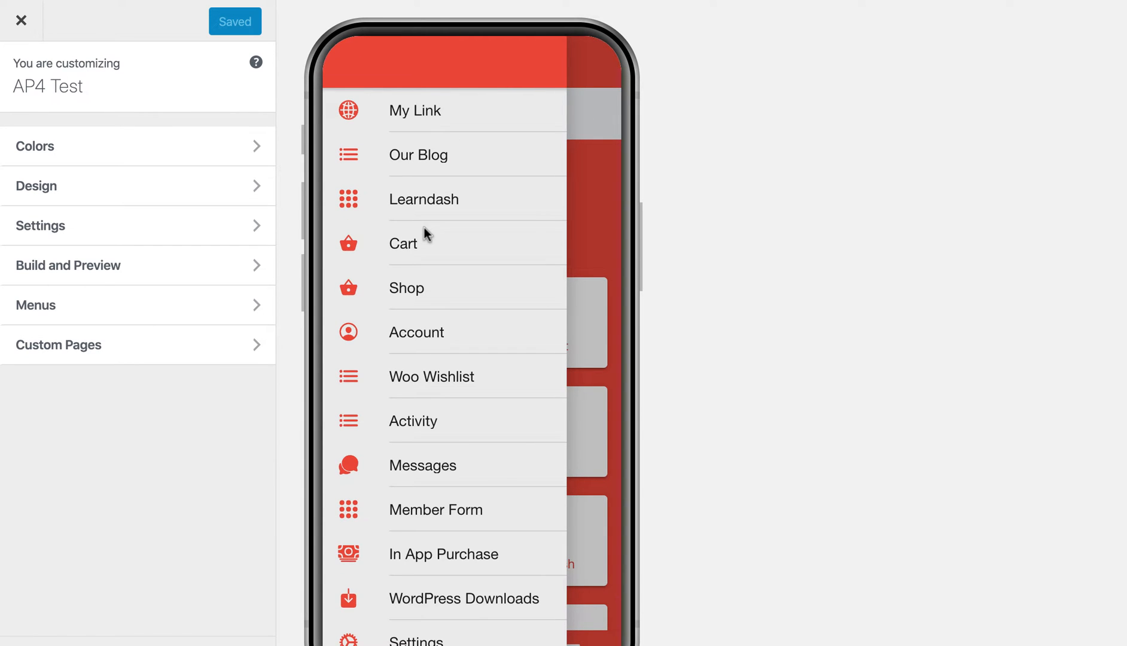
{"action": "left_click", "coordinate": [348, 62]}
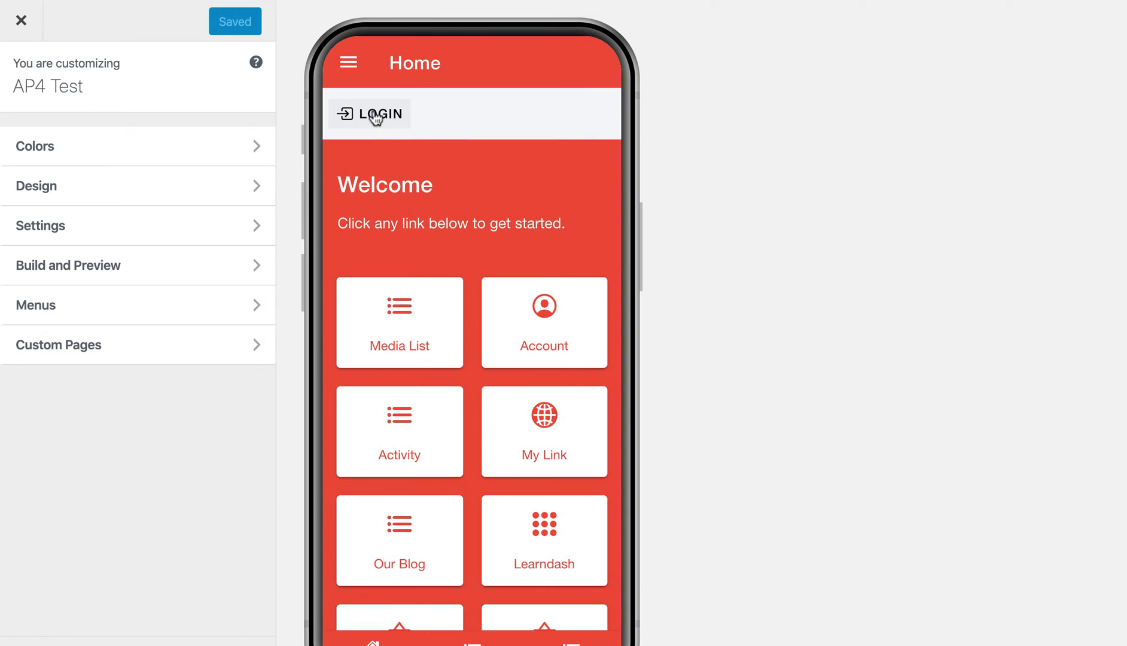
- Log in as 'andre' with the member password and dismiss the Login modal
{"action": "left_click", "coordinate": [369, 113]}
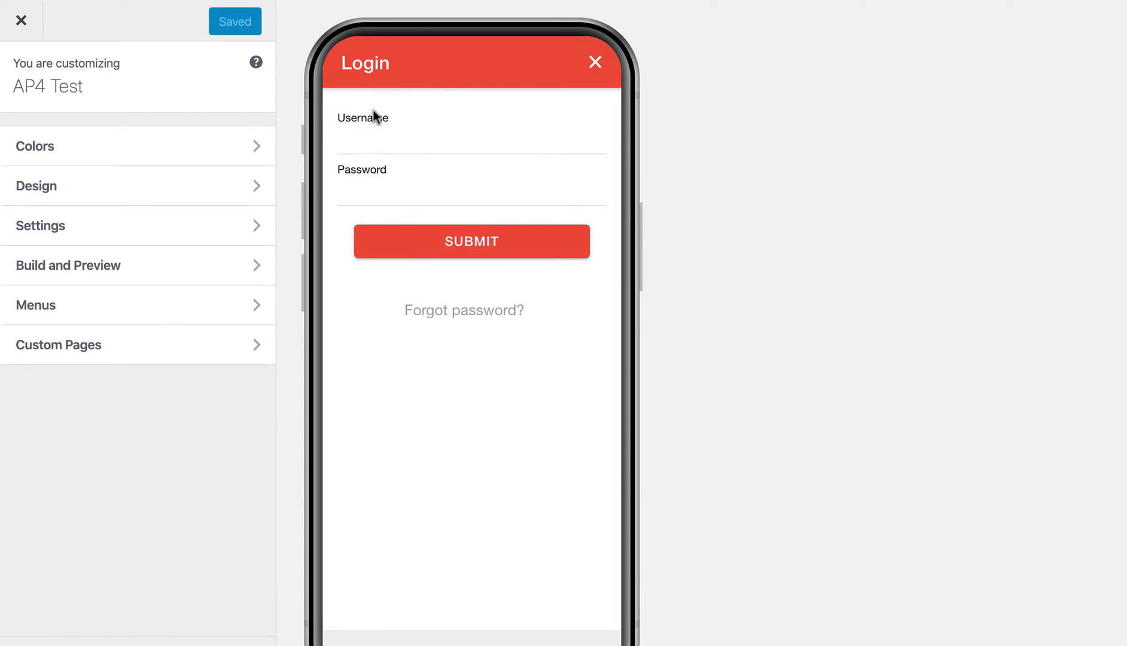
{"action": "type", "text": "andre"}
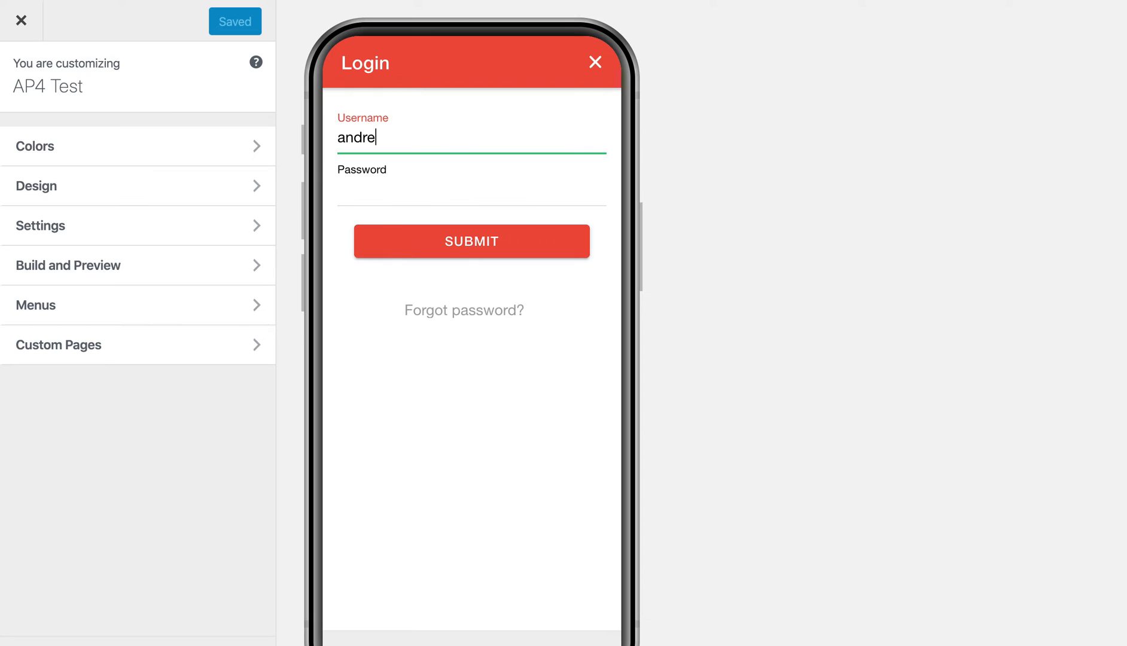
{"action": "type", "text": "•••••"}
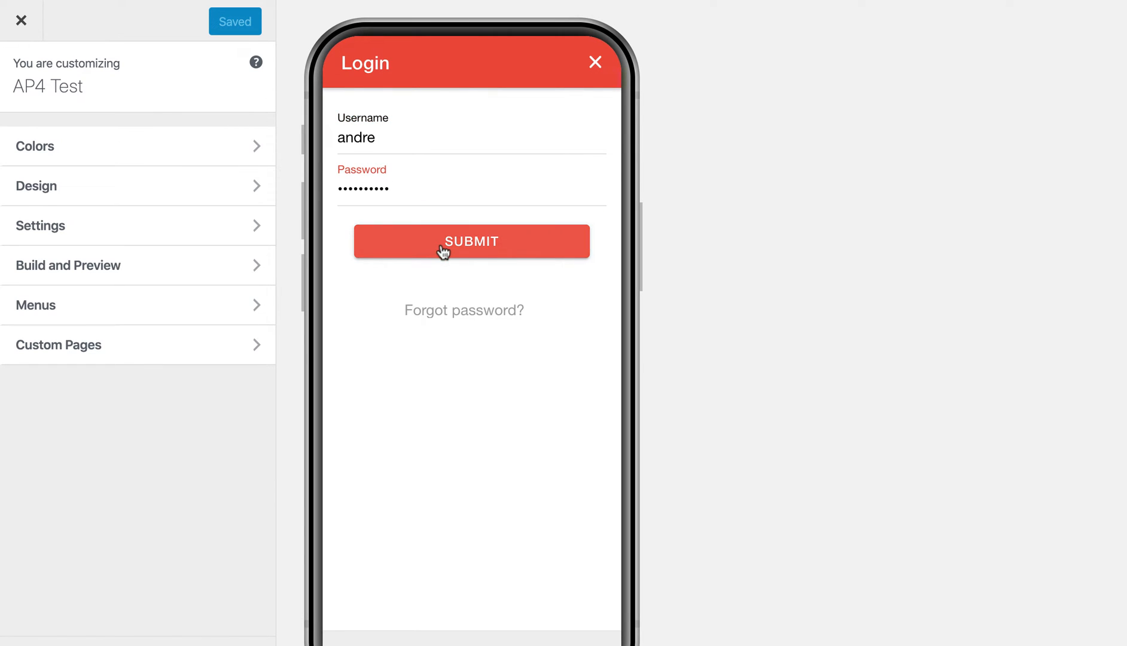
{"action": "left_click", "coordinate": [472, 241]}
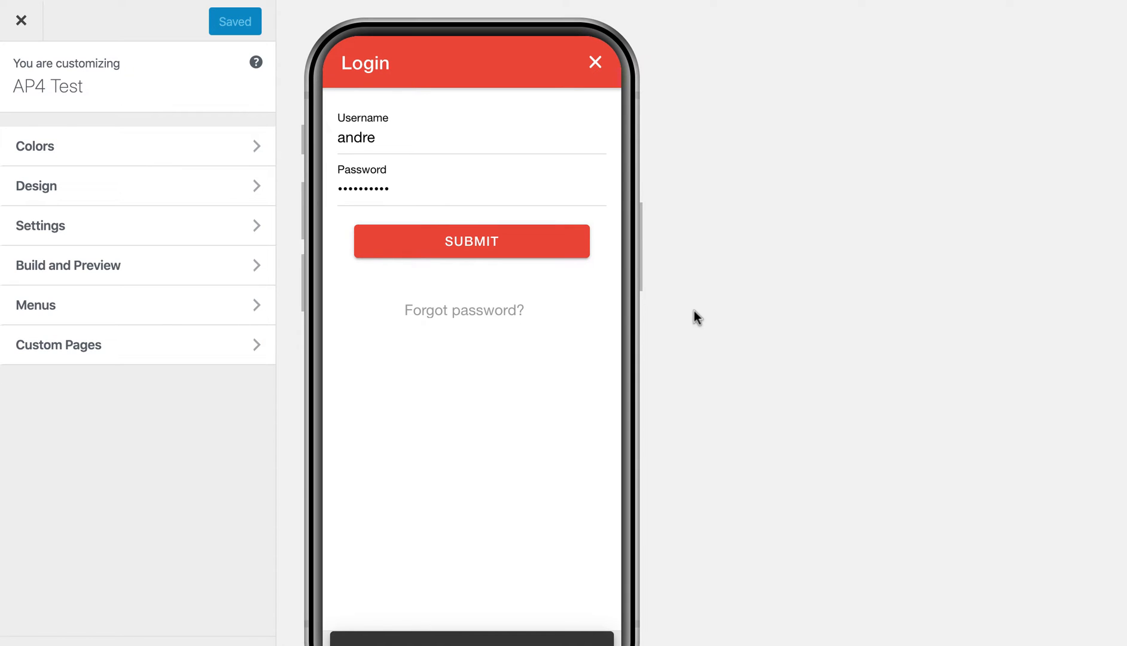
{"action": "mouse_move", "coordinate": [688, 313]}
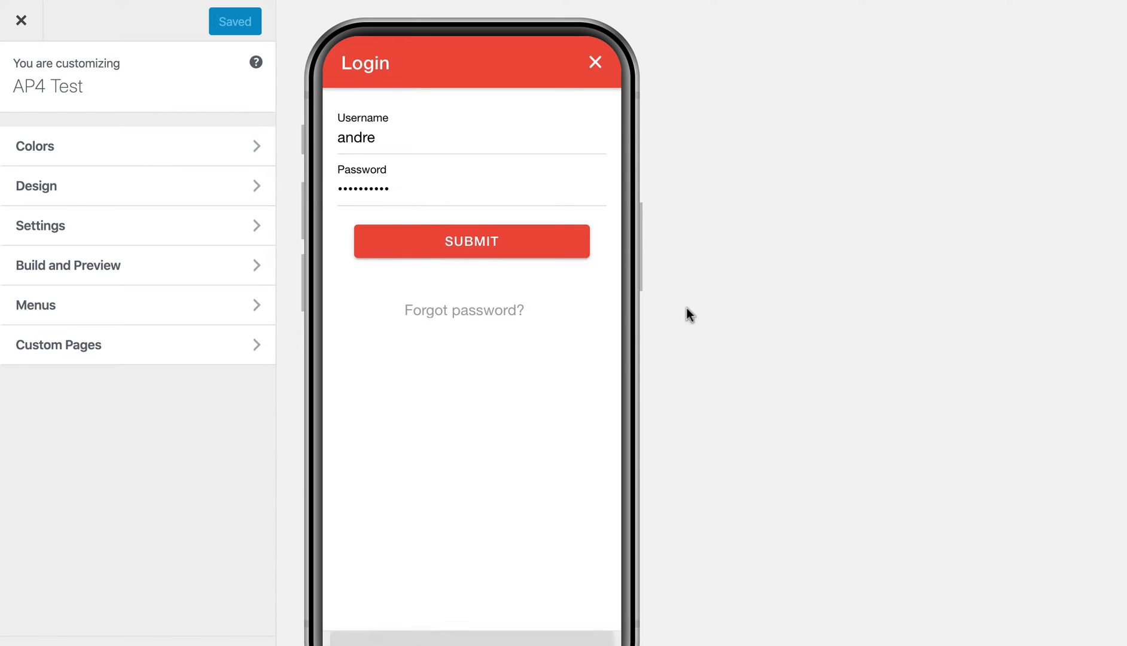
{"action": "left_click", "coordinate": [471, 241]}
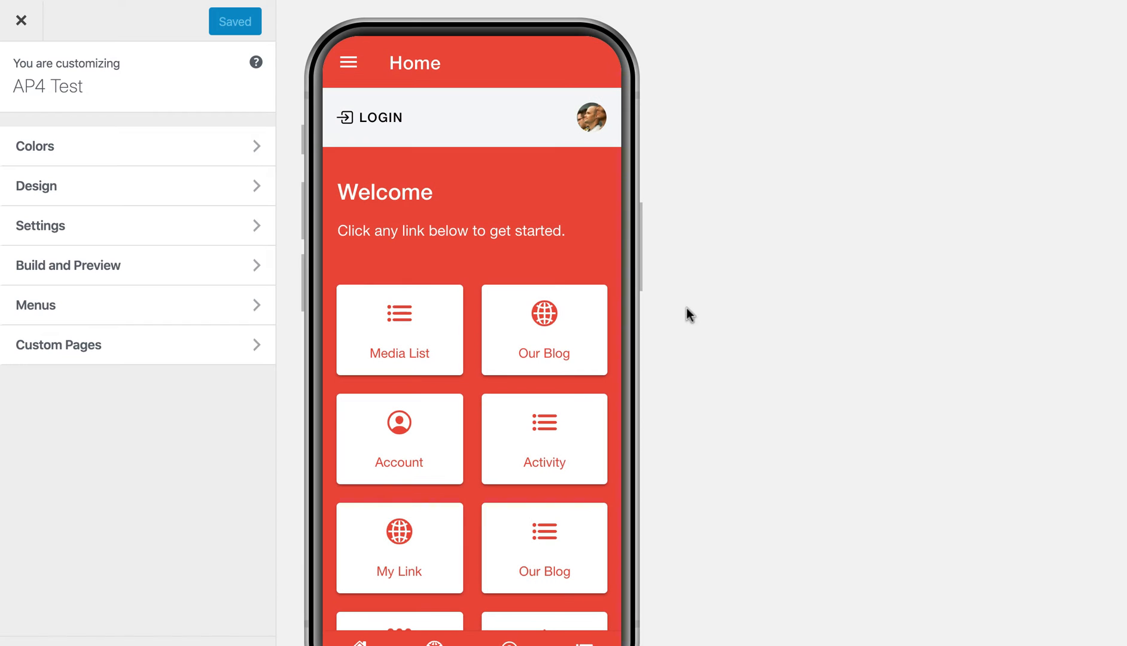
{"action": "scroll", "scroll_direction": "down", "scroll_amount": 3}
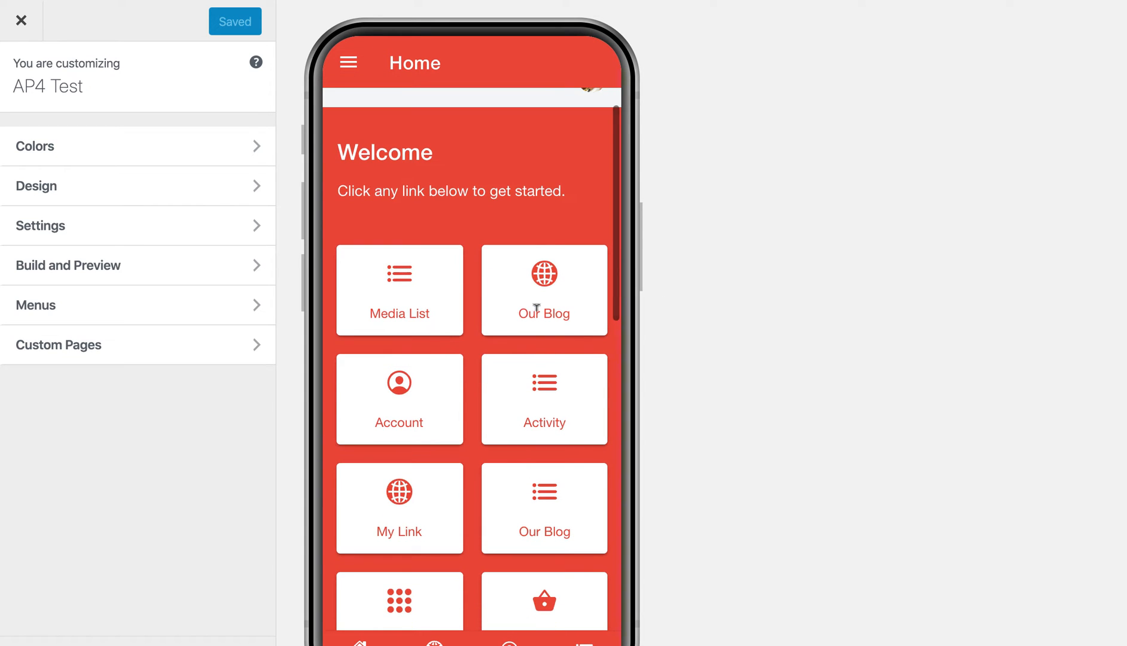
{"action": "left_click", "coordinate": [544, 291]}
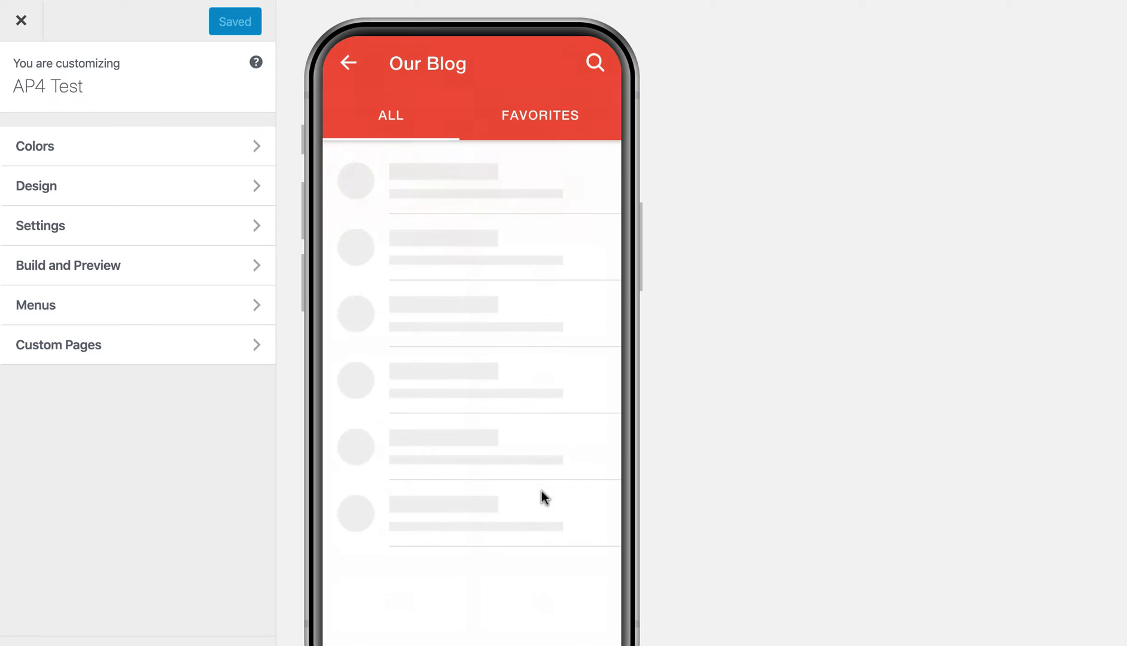
{"action": "mouse_move", "coordinate": [441, 186]}
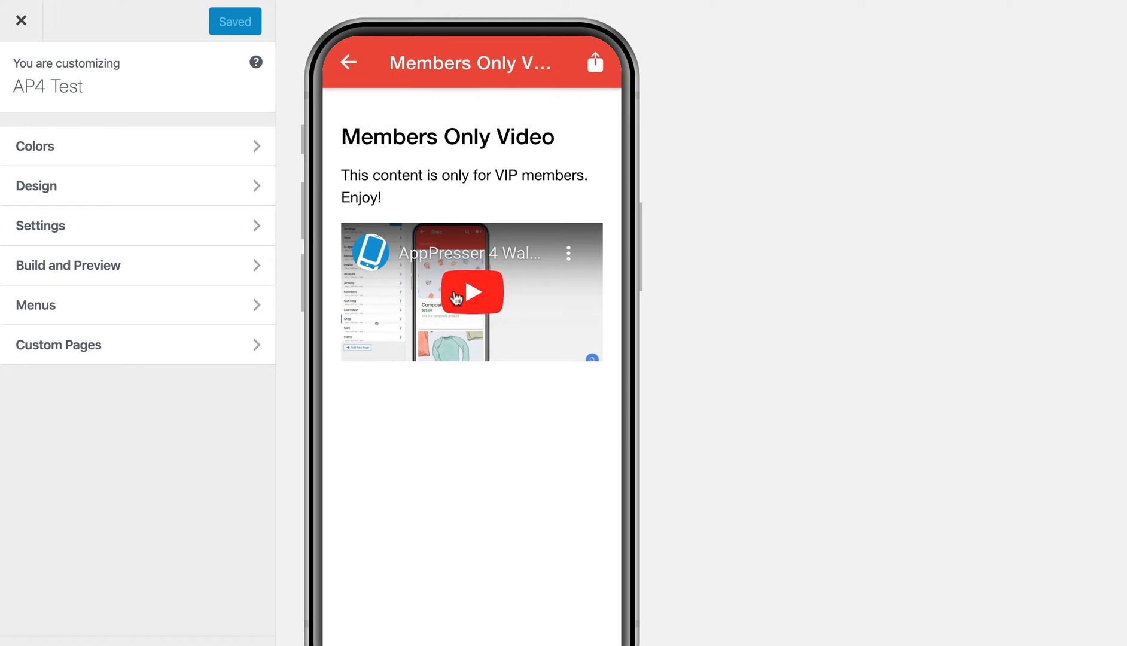
{"action": "mouse_move", "coordinate": [381, 165]}
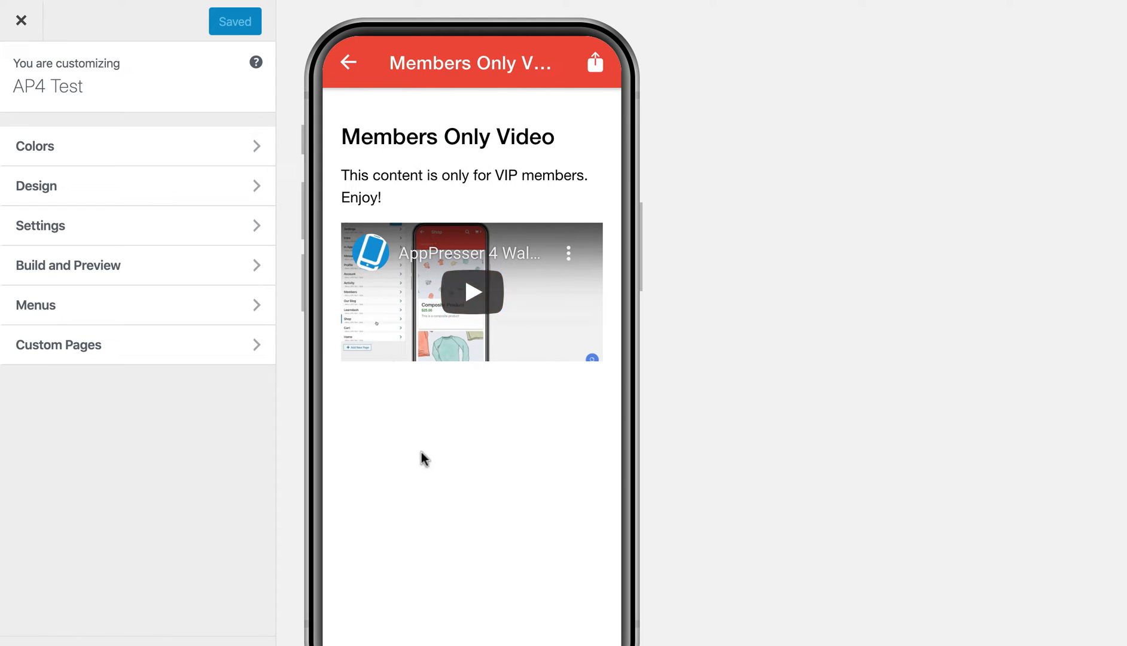
{"action": "left_click", "coordinate": [348, 63]}
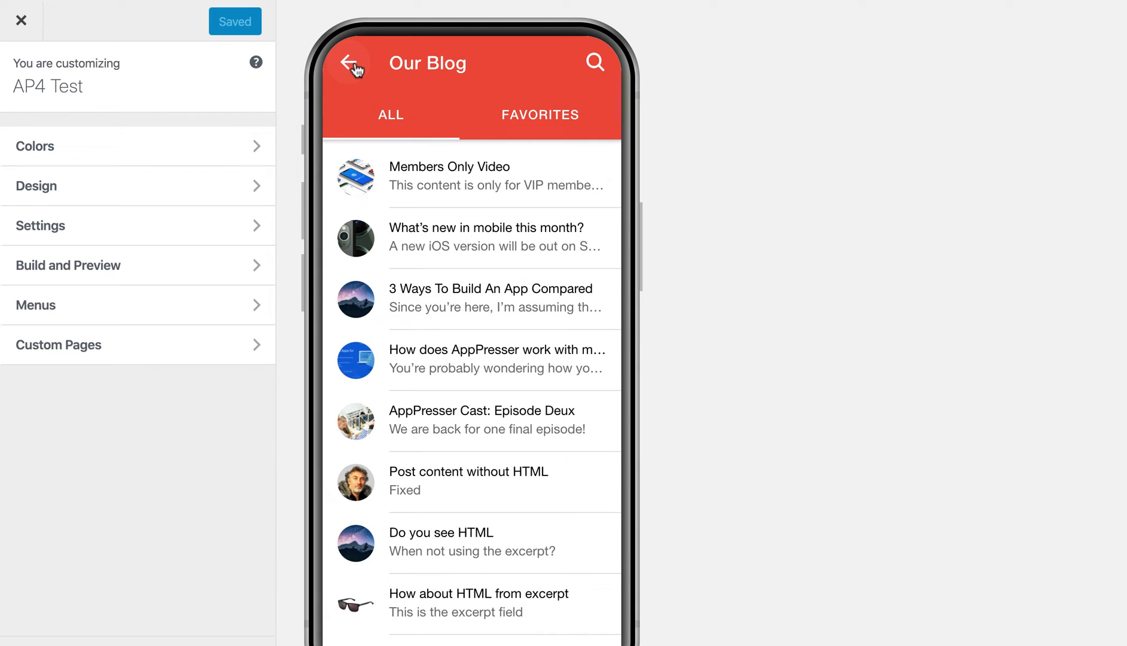
{"action": "left_click", "coordinate": [352, 62]}
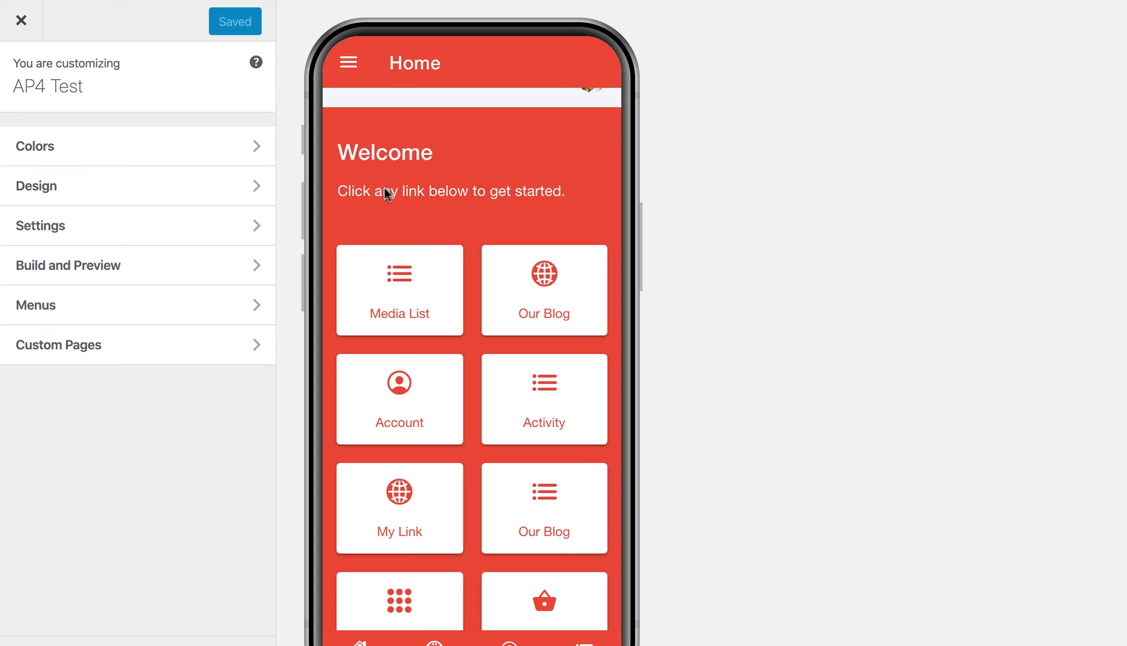
- Reach Member Form from the side menu and fill its fields with 'asdf'
{"action": "left_click", "coordinate": [348, 64]}
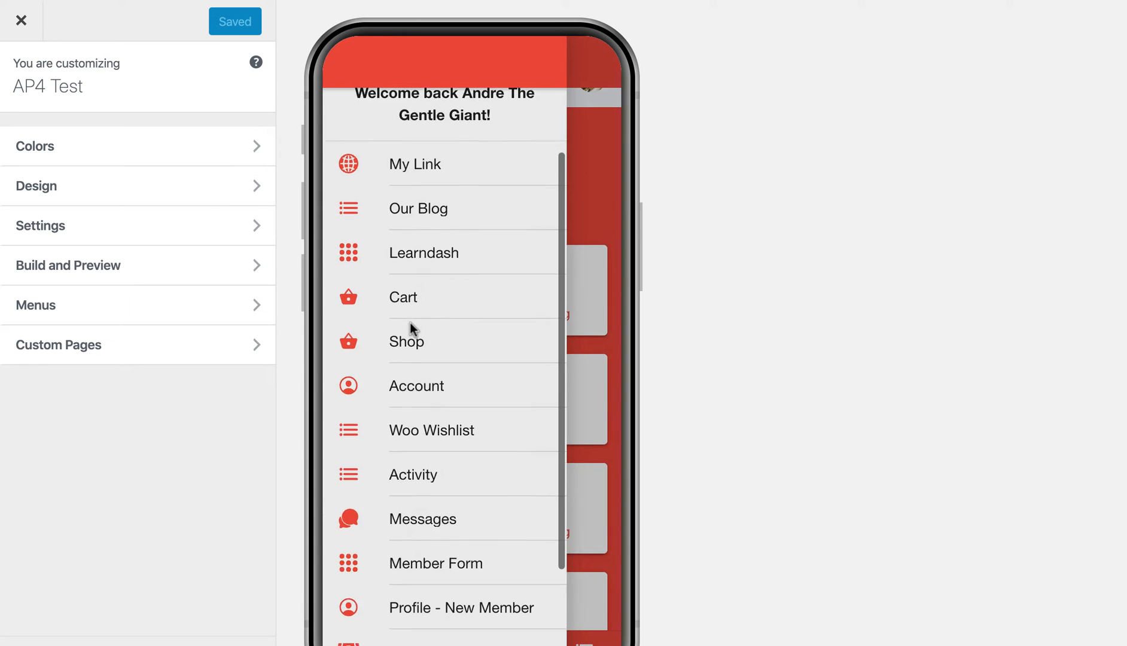
{"action": "scroll", "scroll_direction": "down", "scroll_amount": 3}
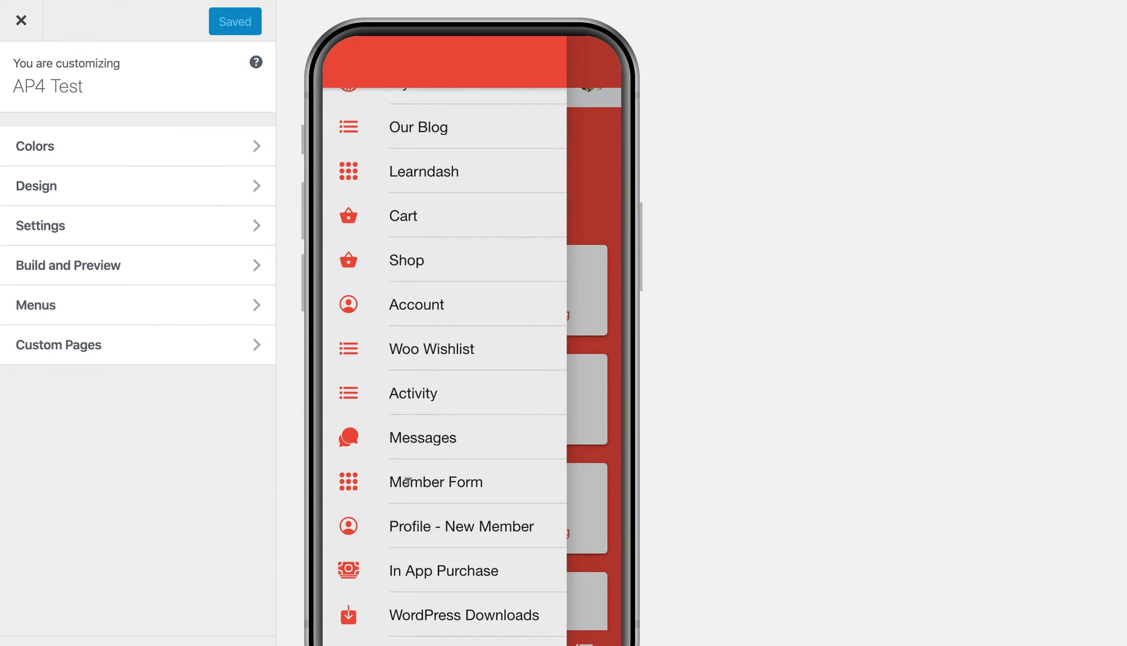
{"action": "left_click", "coordinate": [435, 481]}
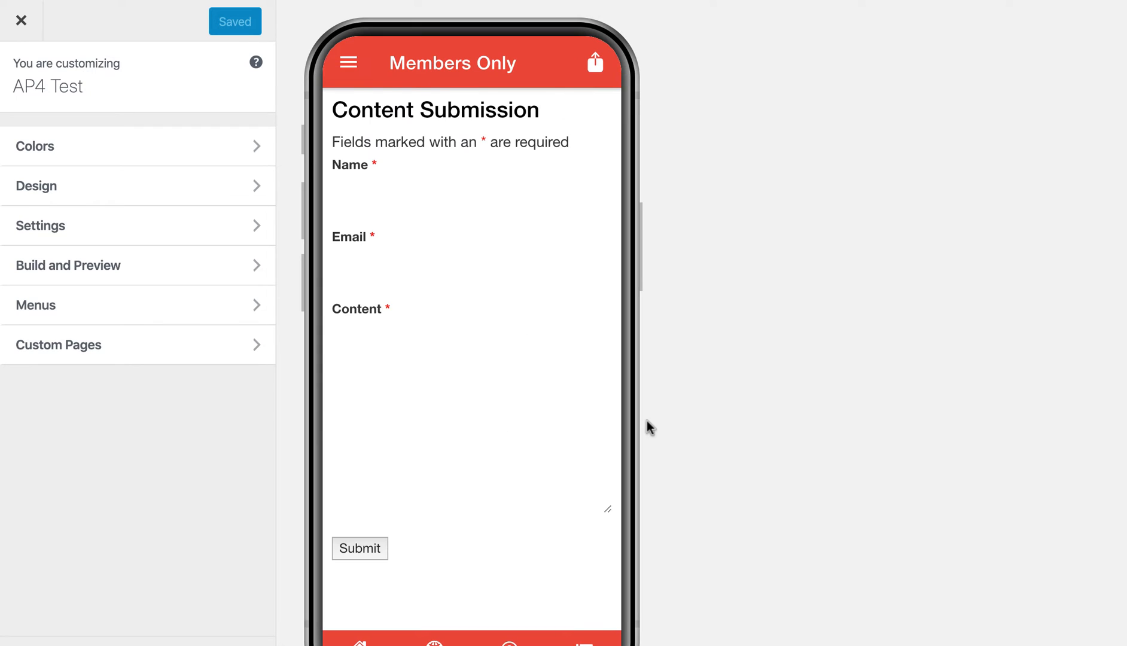
{"action": "mouse_move", "coordinate": [381, 190]}
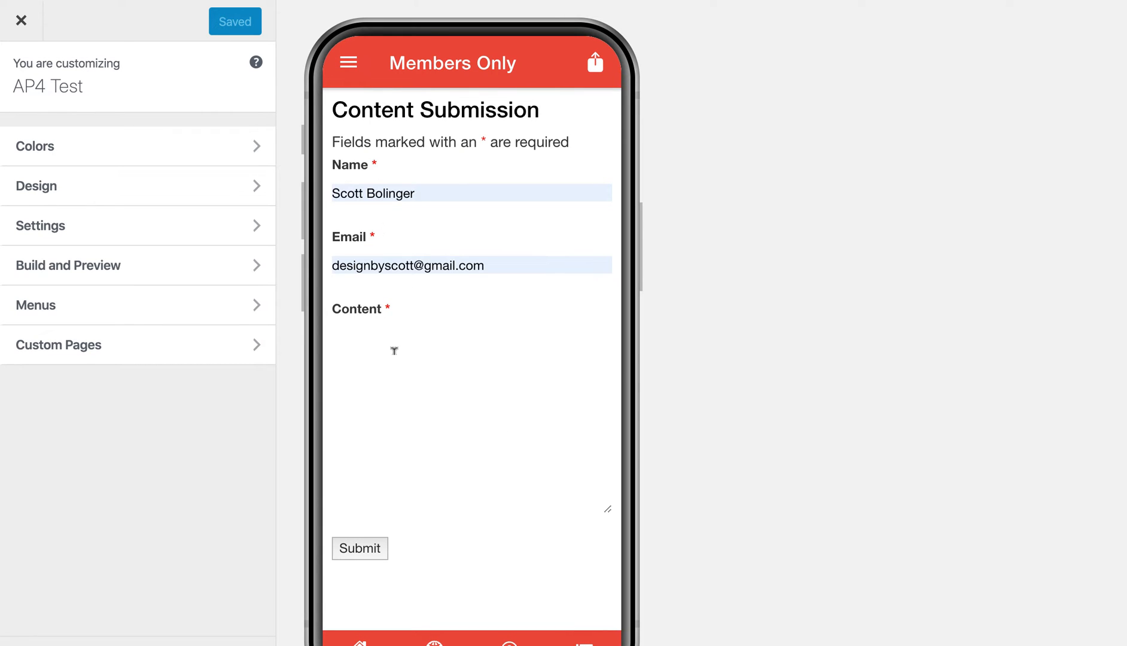
{"action": "type", "text": "asdf"}
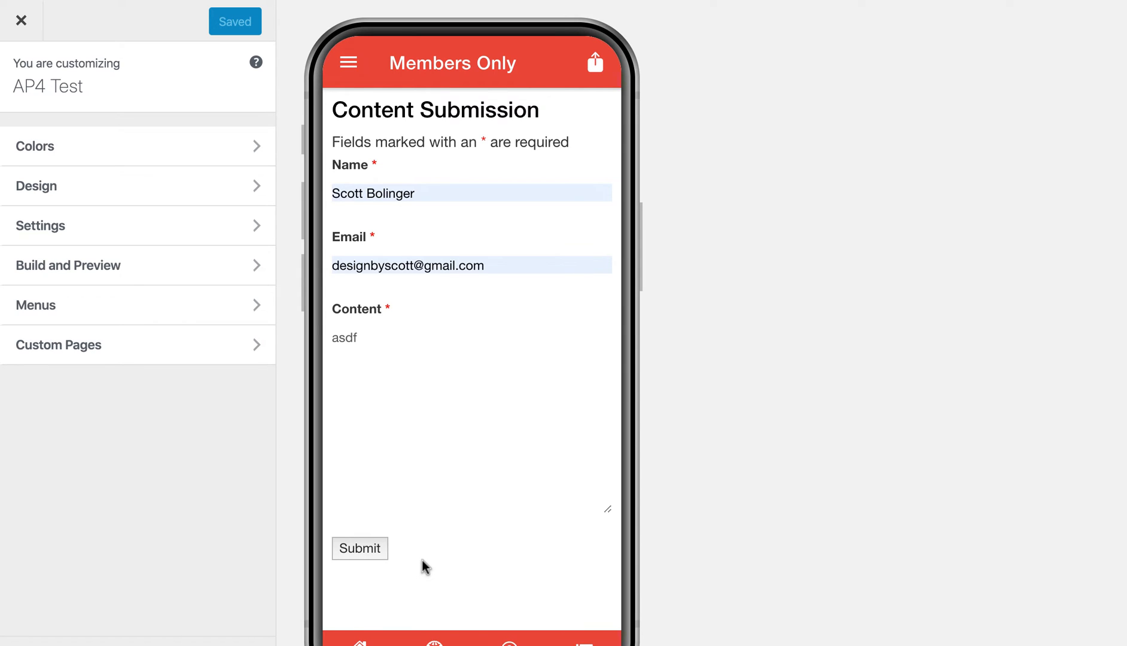
{"action": "mouse_move", "coordinate": [414, 100]}
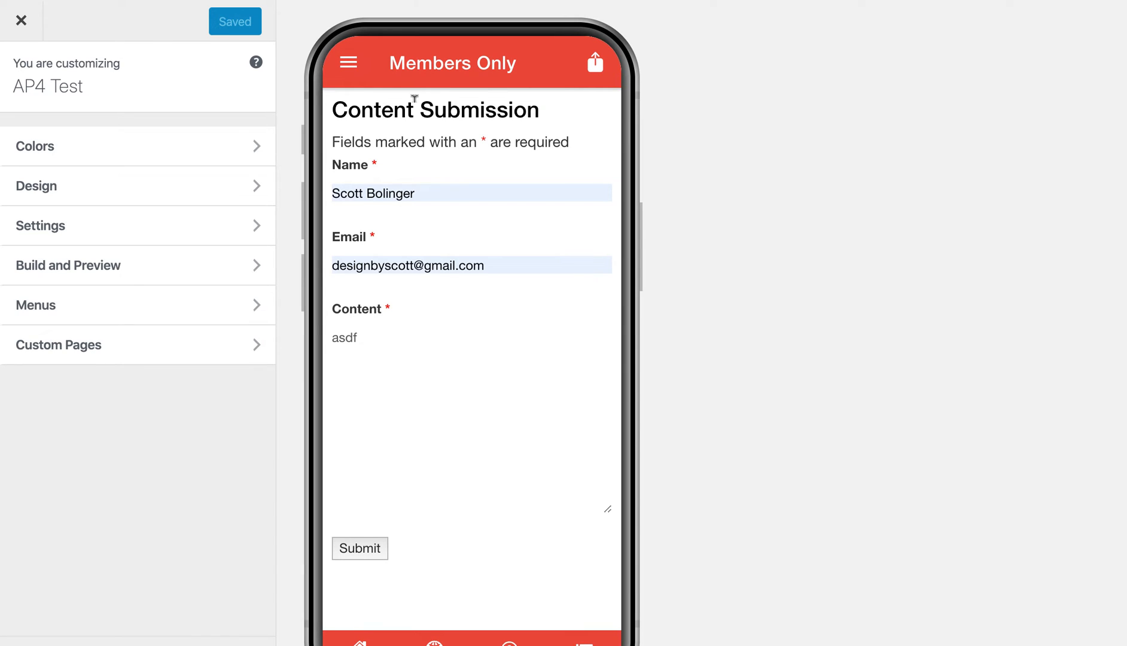
{"action": "left_click", "coordinate": [348, 62]}
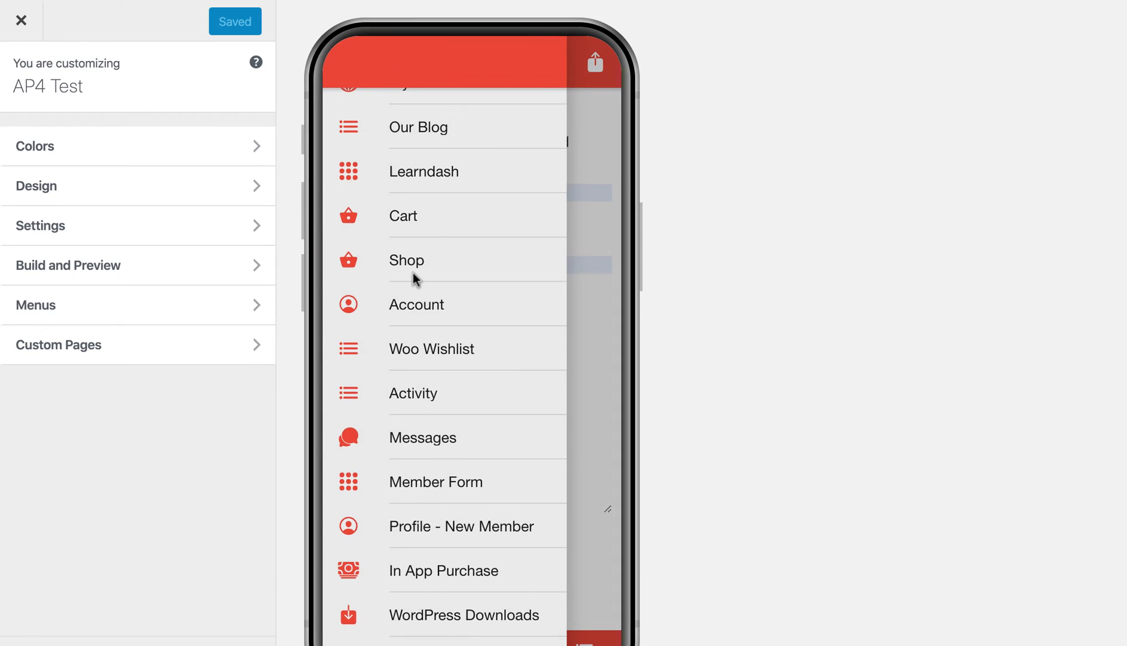
- Scroll the side menu down to the Profile - New Member item
{"action": "scroll", "scroll_direction": "down", "scroll_amount": 3}
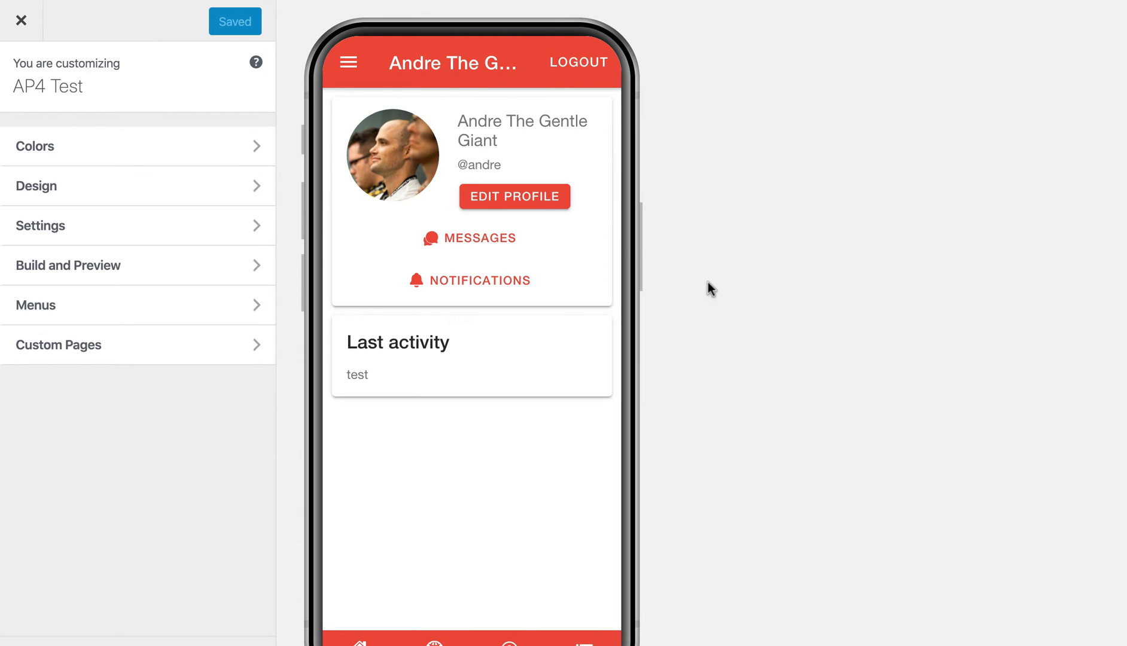
{"action": "mouse_move", "coordinate": [460, 215]}
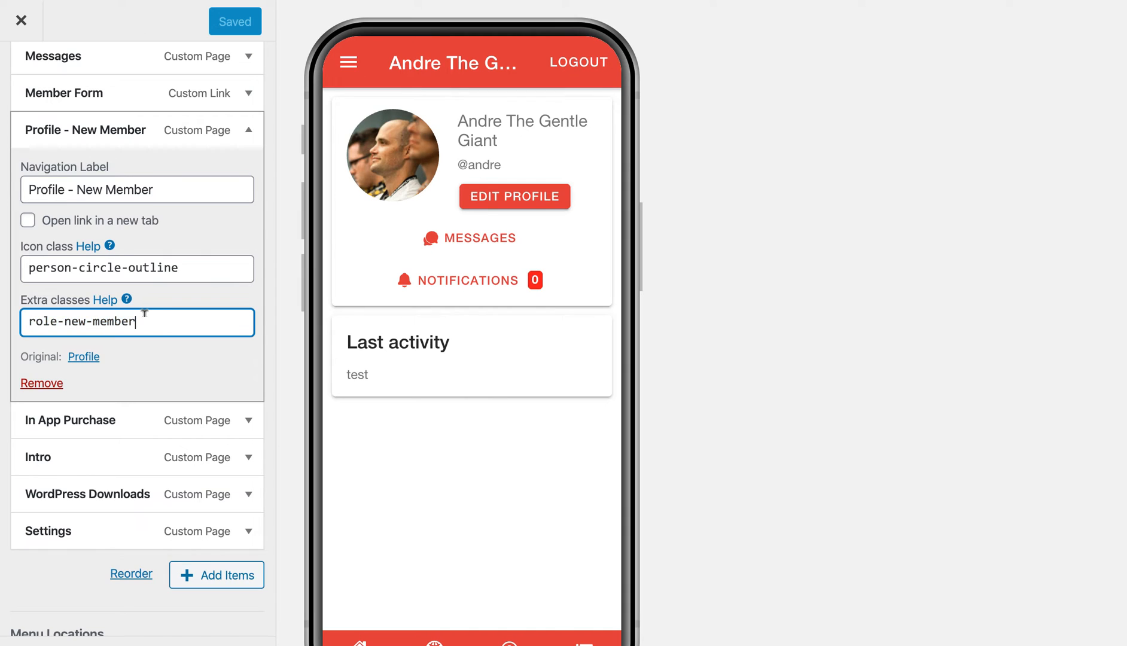
- Set the Profile - New Member item's Extra classes to role-new-member
{"action": "double_click", "coordinate": [43, 321]}
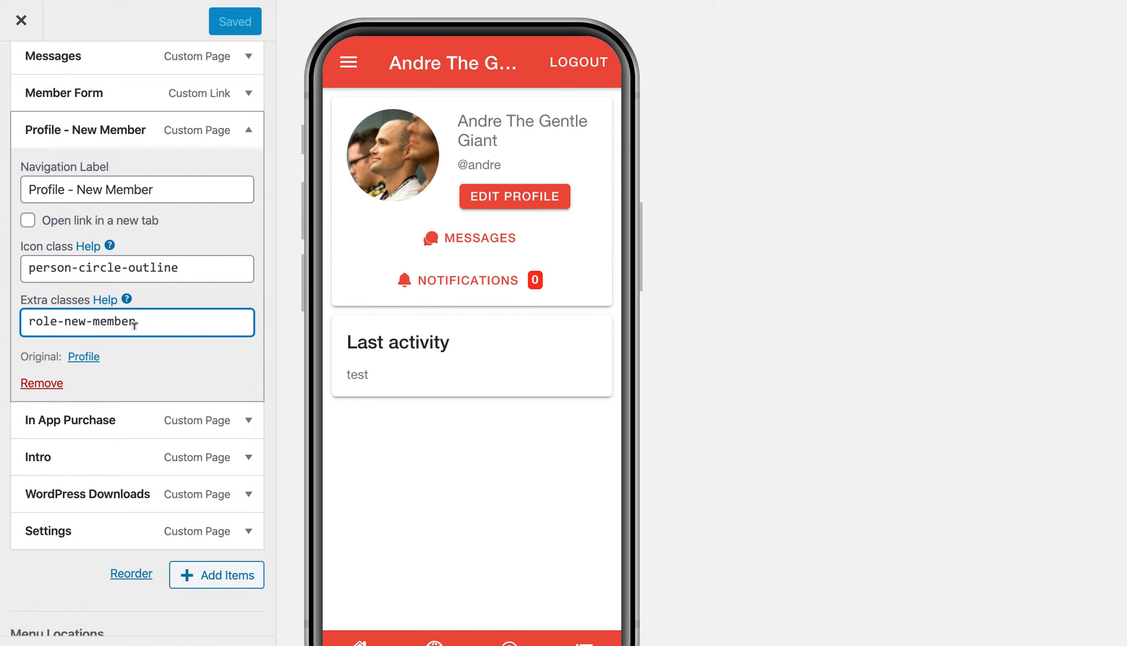
{"action": "mouse_move", "coordinate": [348, 62]}
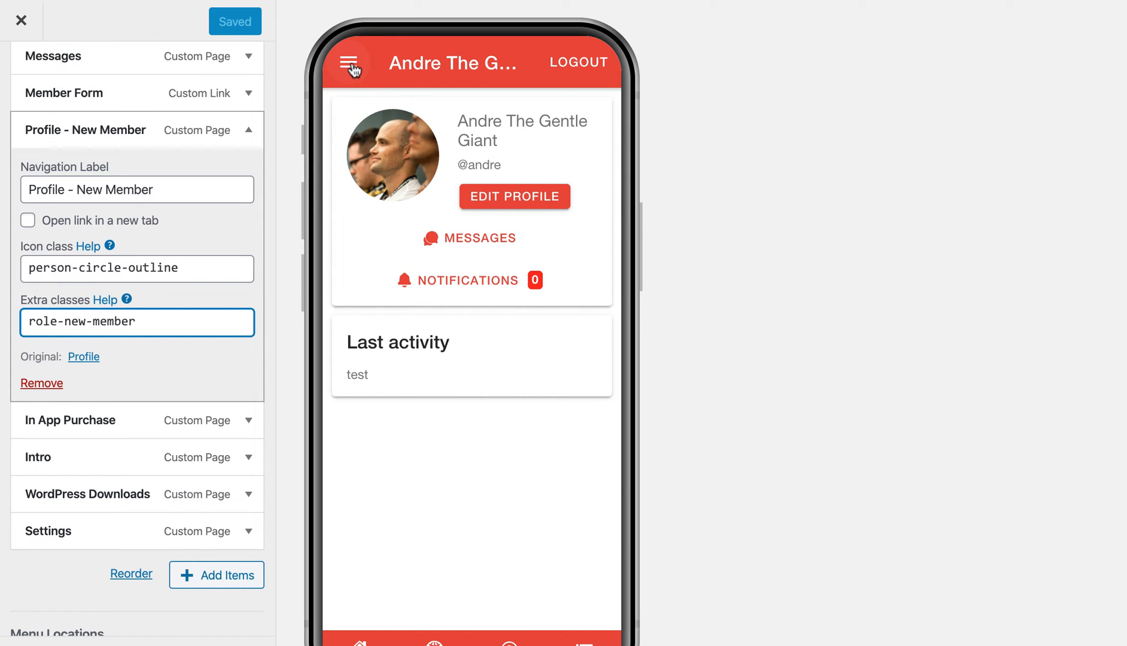
{"action": "mouse_move", "coordinate": [298, 177]}
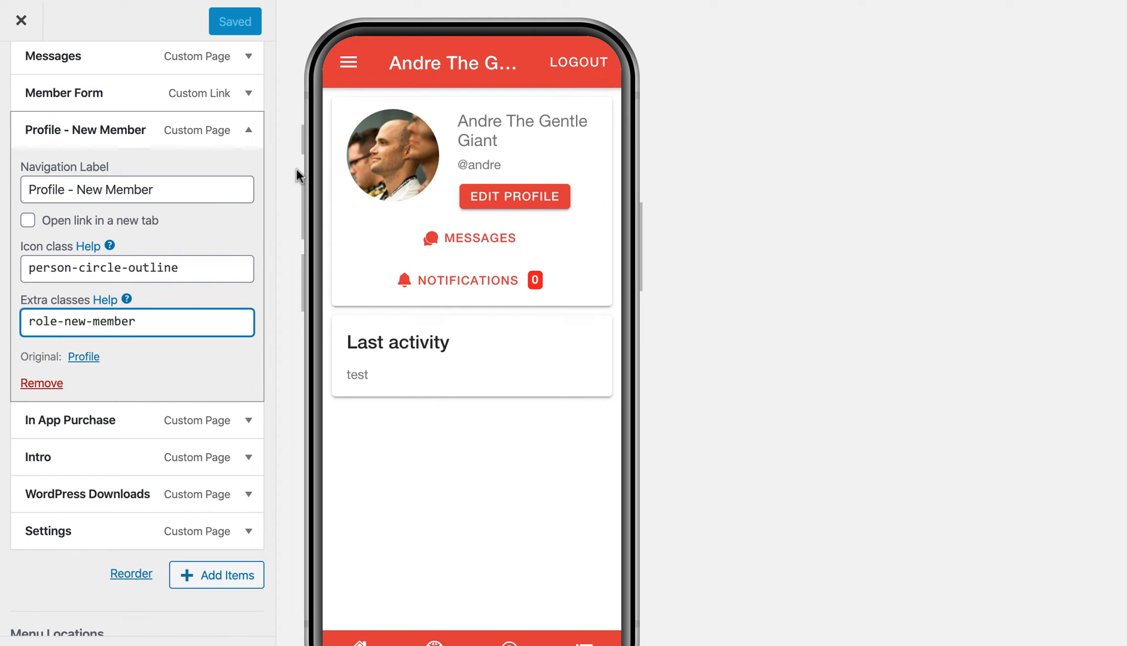
{"action": "left_click", "coordinate": [137, 322]}
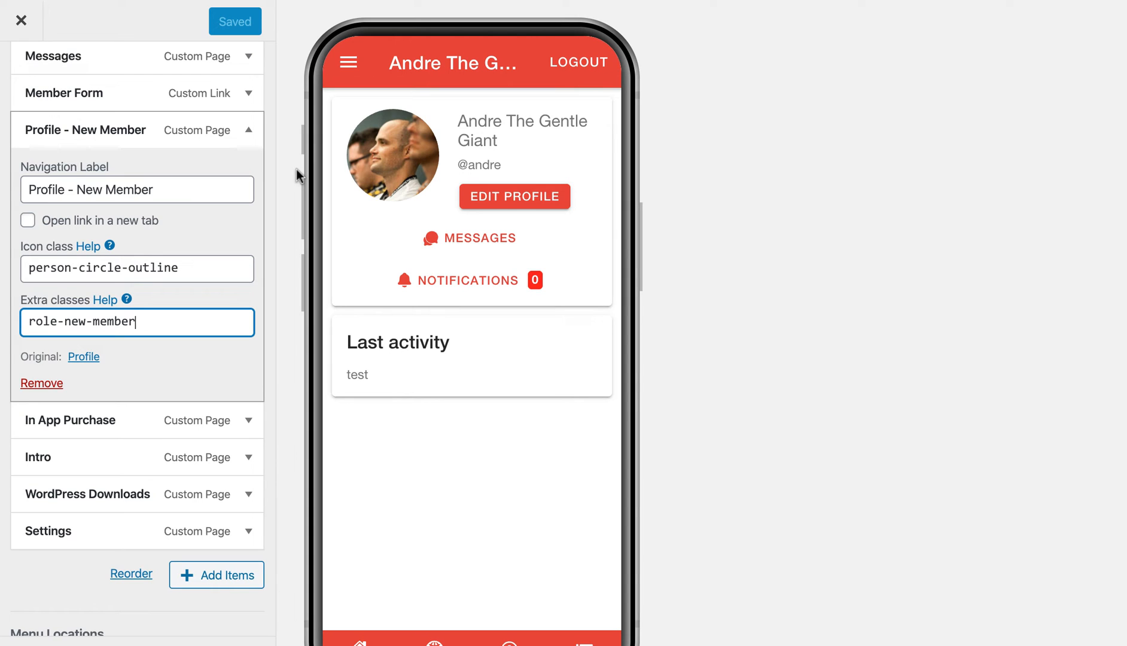
{"action": "mouse_move", "coordinate": [348, 62]}
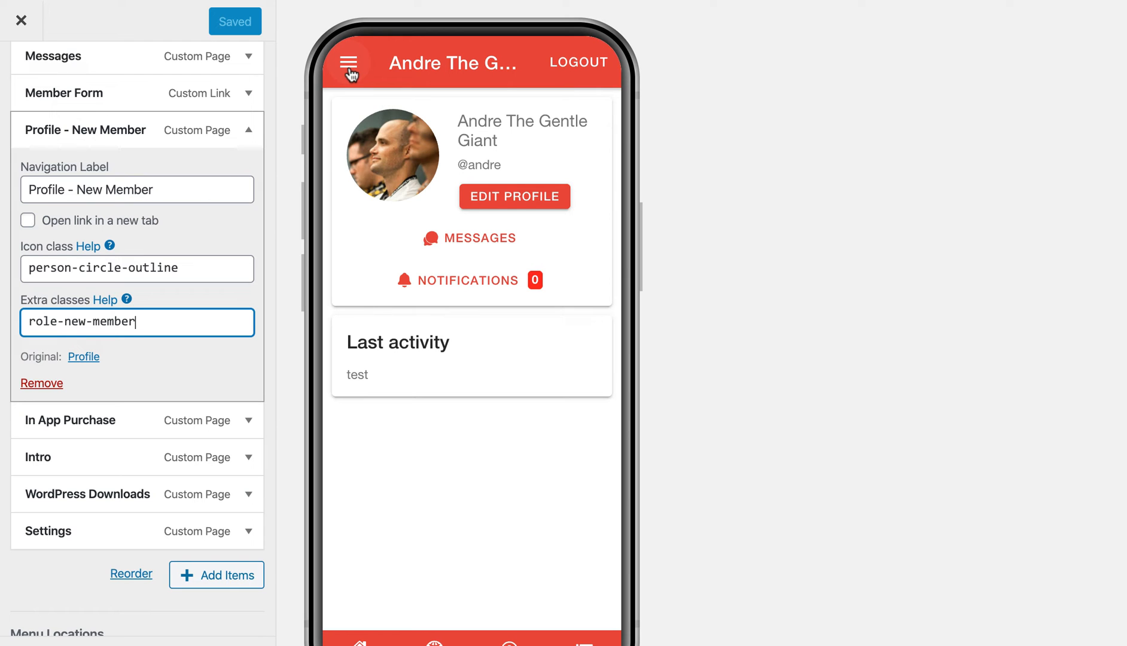
- View the In App Purchase page from the side menu and read its subscription offer
{"action": "left_click", "coordinate": [348, 63]}
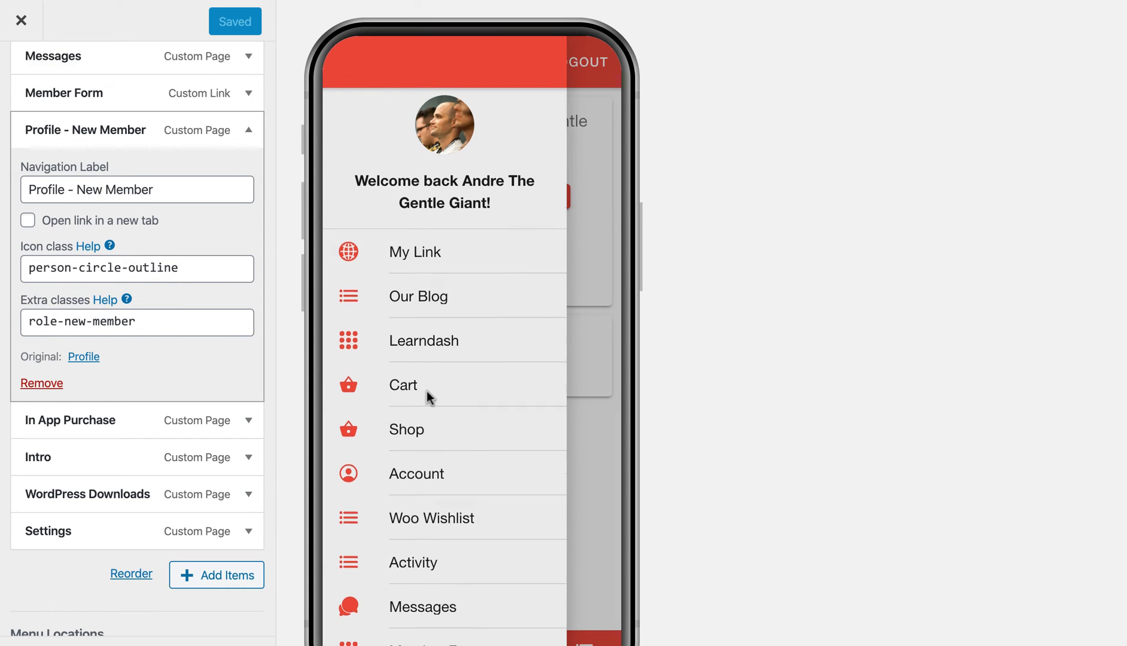
{"action": "scroll", "scroll_direction": "down", "scroll_amount": 3}
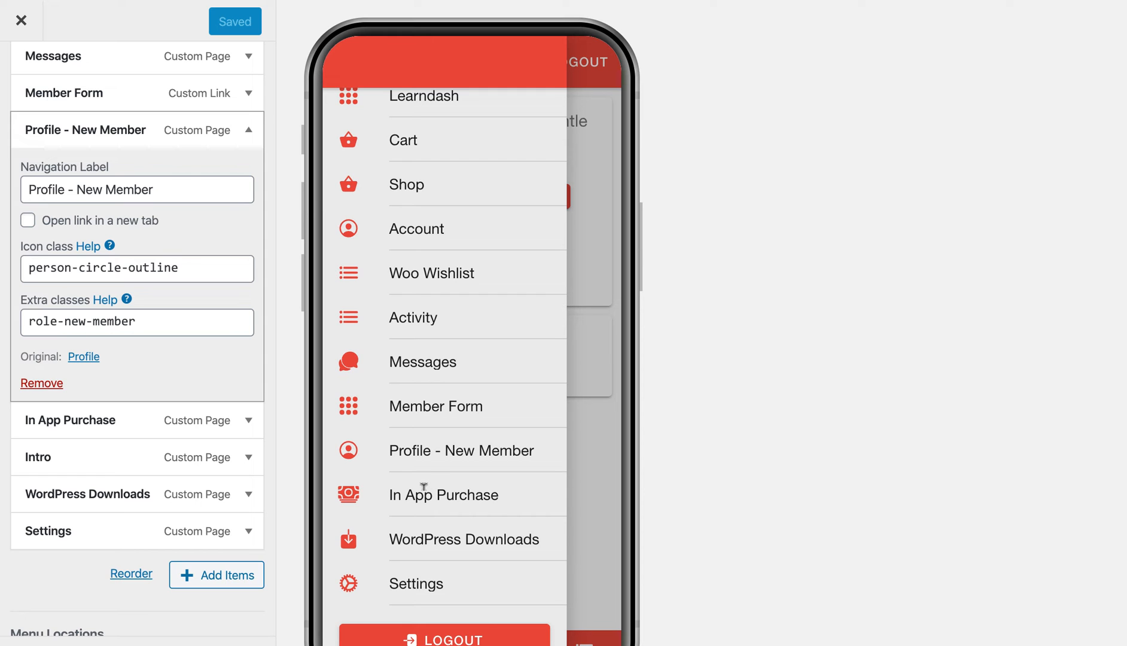
{"action": "mouse_move", "coordinate": [424, 498]}
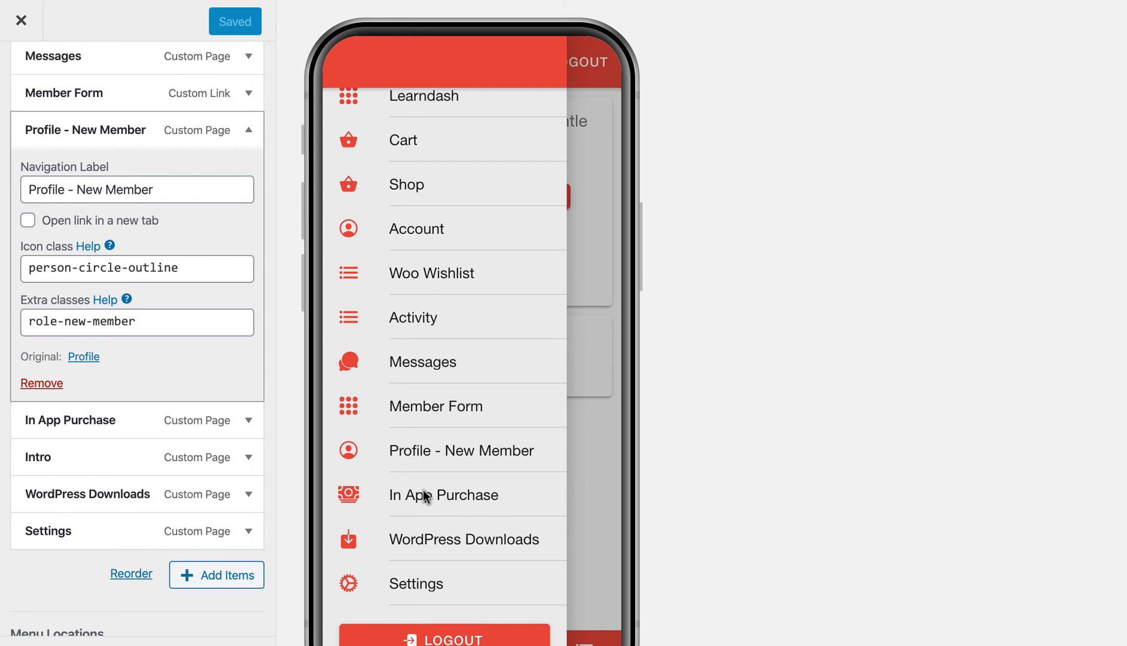
{"action": "left_click", "coordinate": [444, 494]}
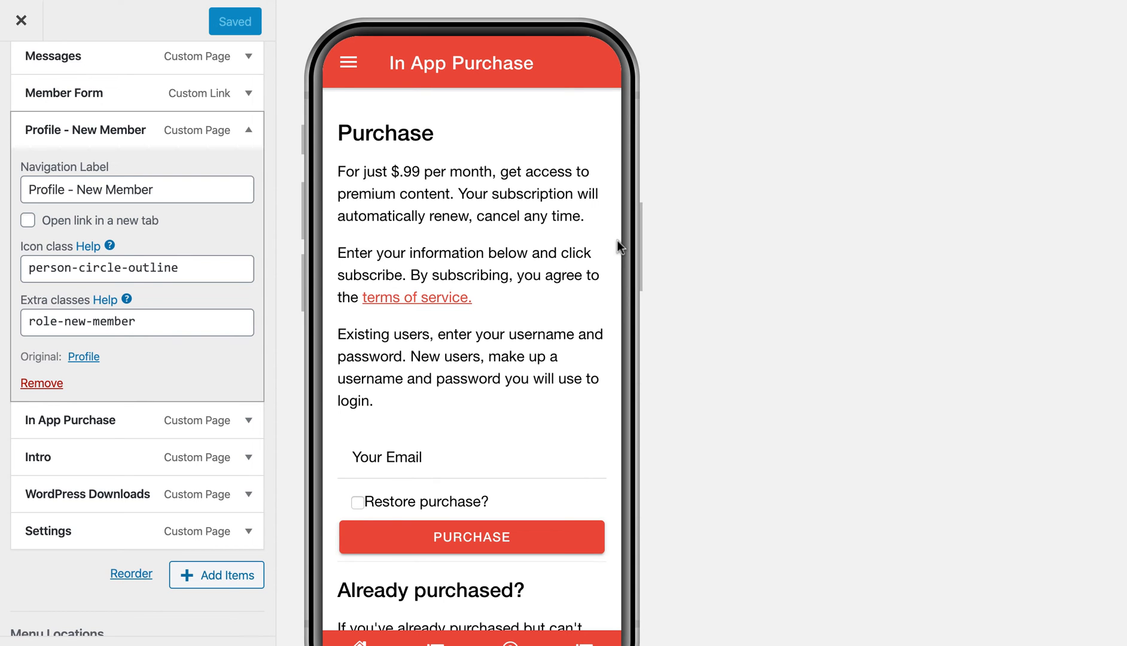
{"action": "scroll", "scroll_direction": "down", "scroll_amount": 3}
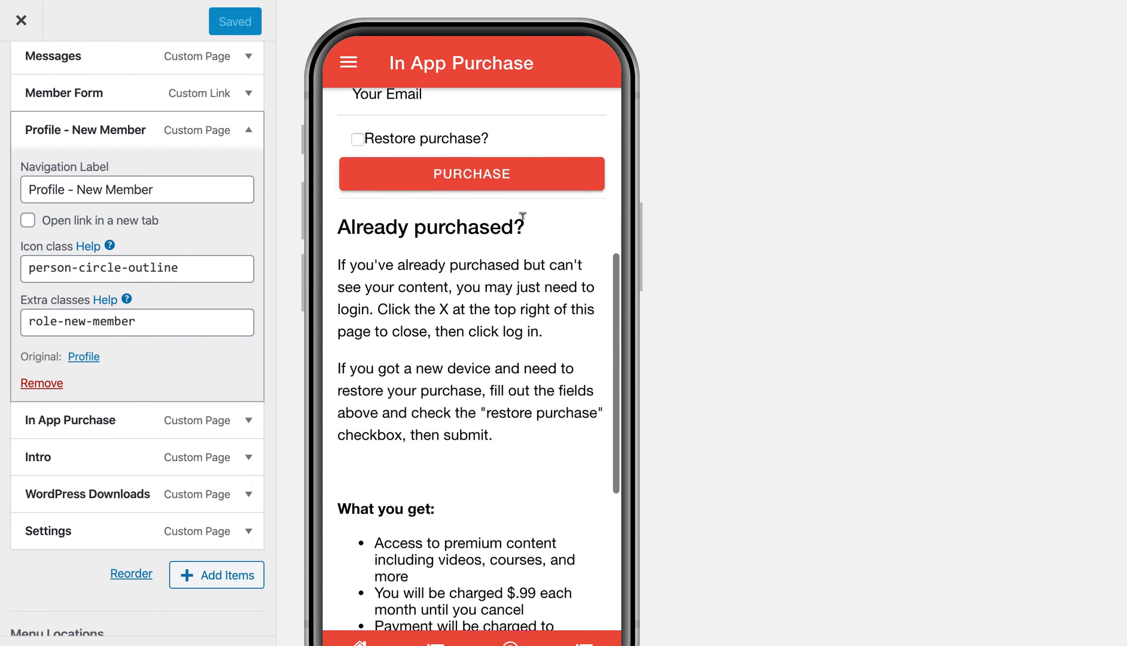
{"action": "scroll", "scroll_direction": "up", "scroll_amount": 3}
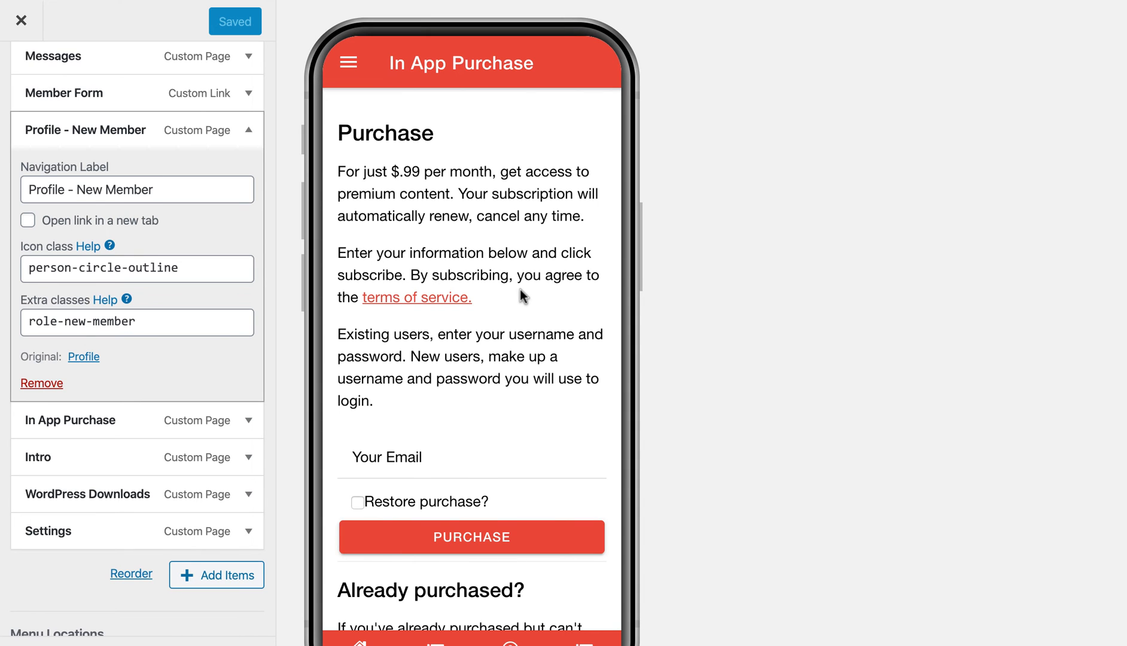
- Bring the side navigation menu back up and scroll to its lower items
{"action": "left_click", "coordinate": [347, 63]}
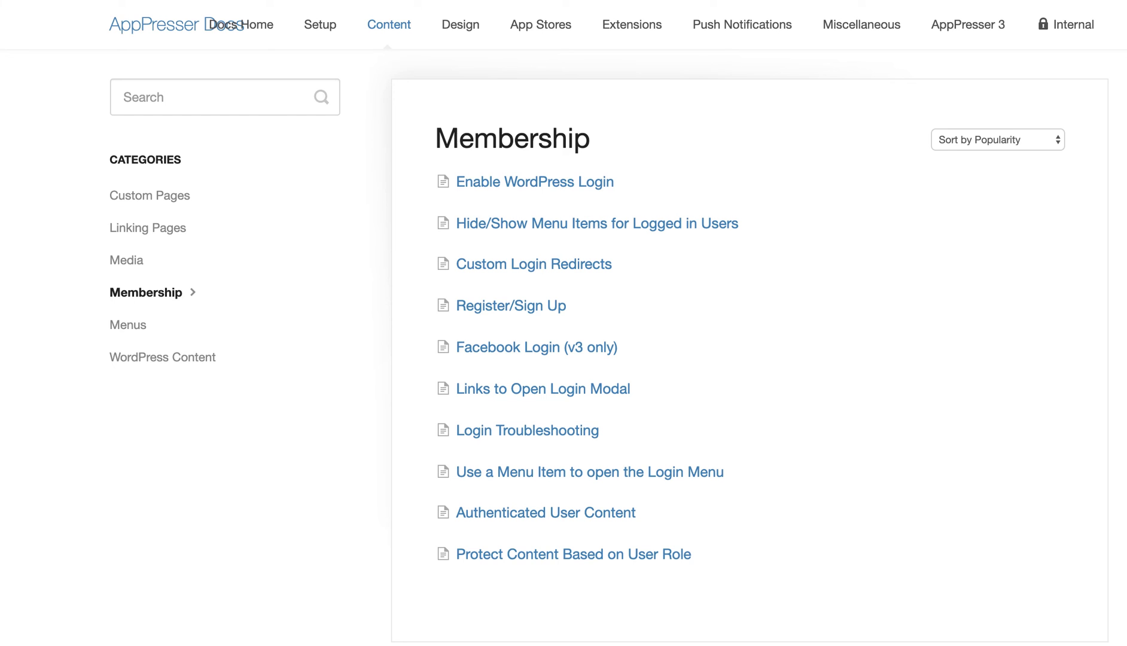
{"action": "scroll", "scroll_direction": "down", "scroll_amount": 3}
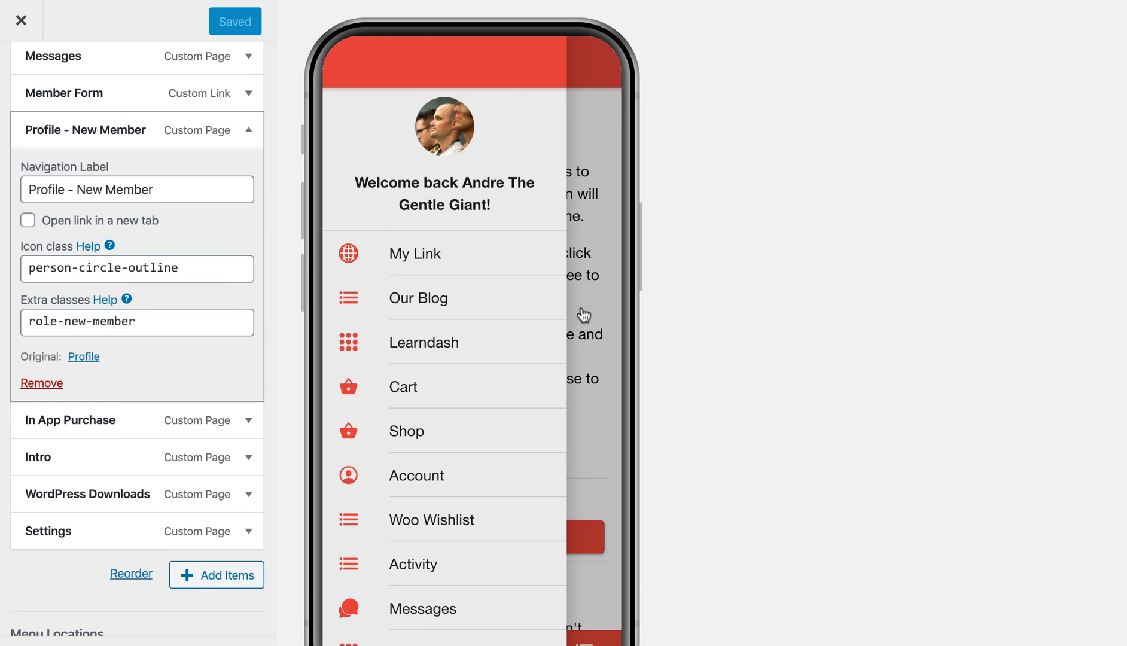
- Log out via the menu, confirm Profile - New Member is gone, and bring up Login
{"action": "scroll", "scroll_direction": "down", "scroll_amount": 3}
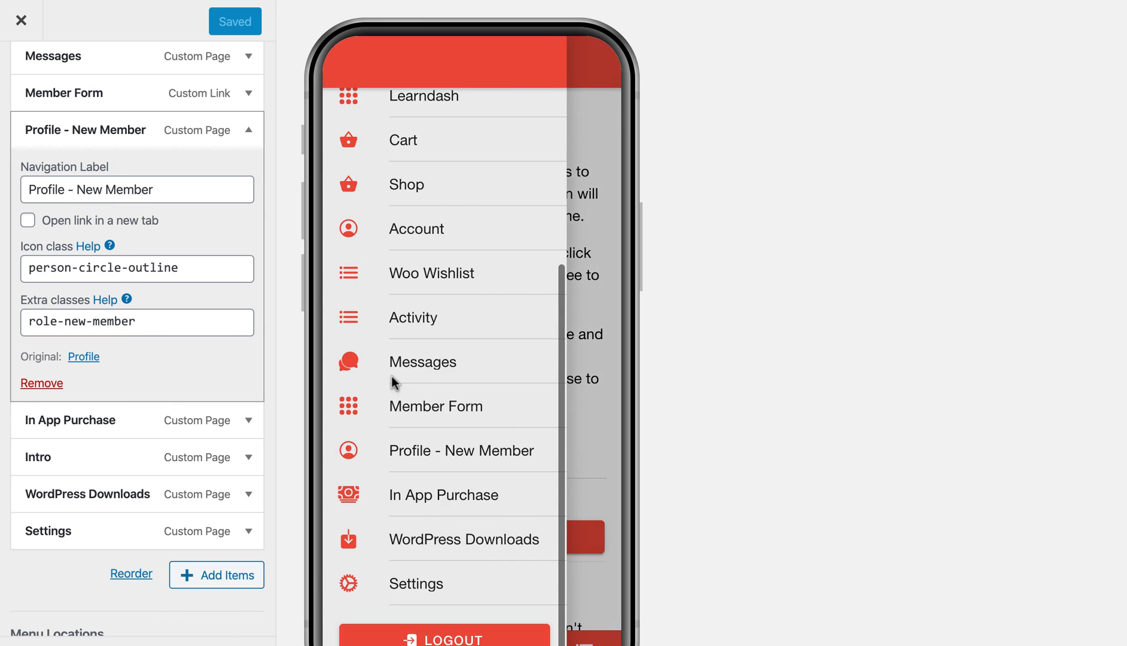
{"action": "left_click", "coordinate": [347, 62]}
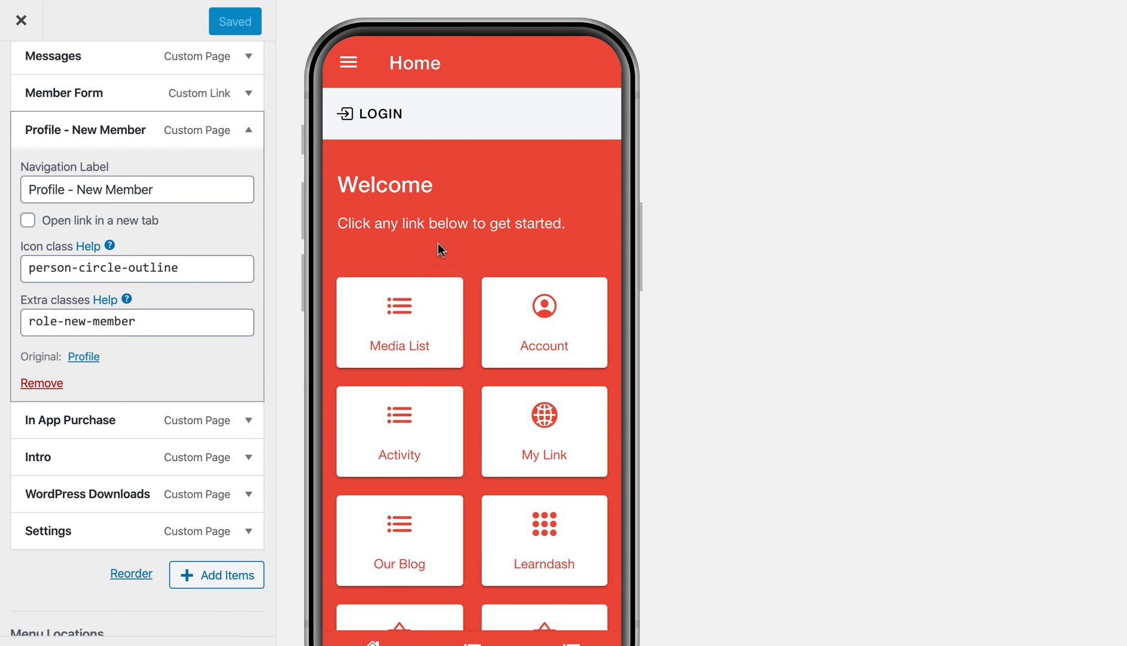
{"action": "left_click", "coordinate": [348, 63]}
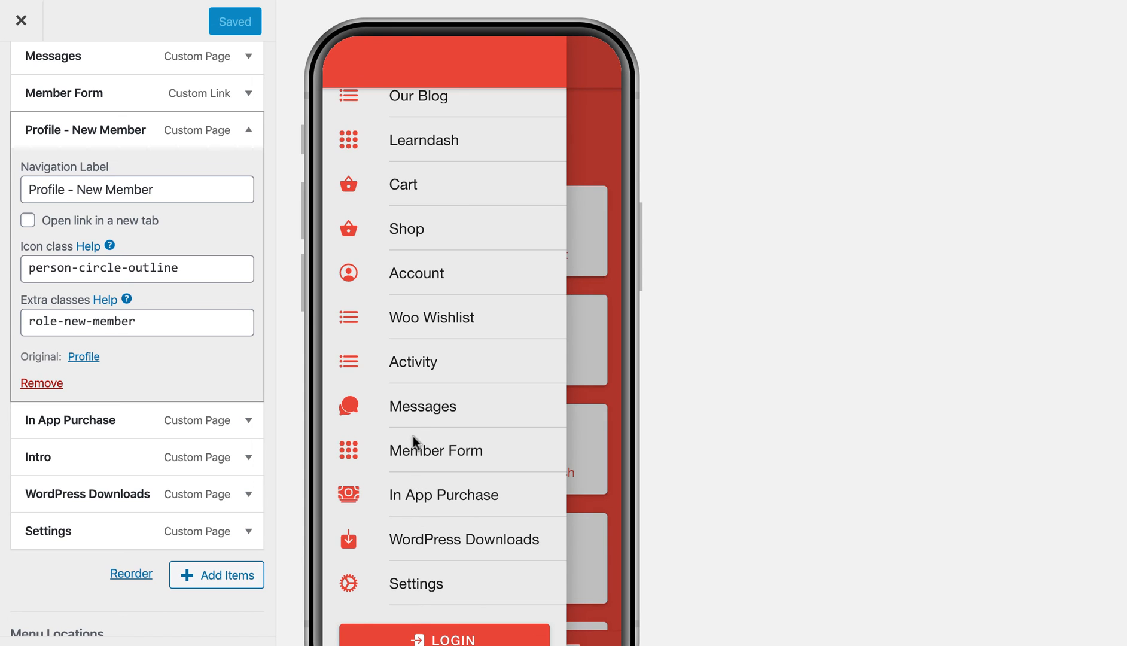
{"action": "mouse_move", "coordinate": [443, 384]}
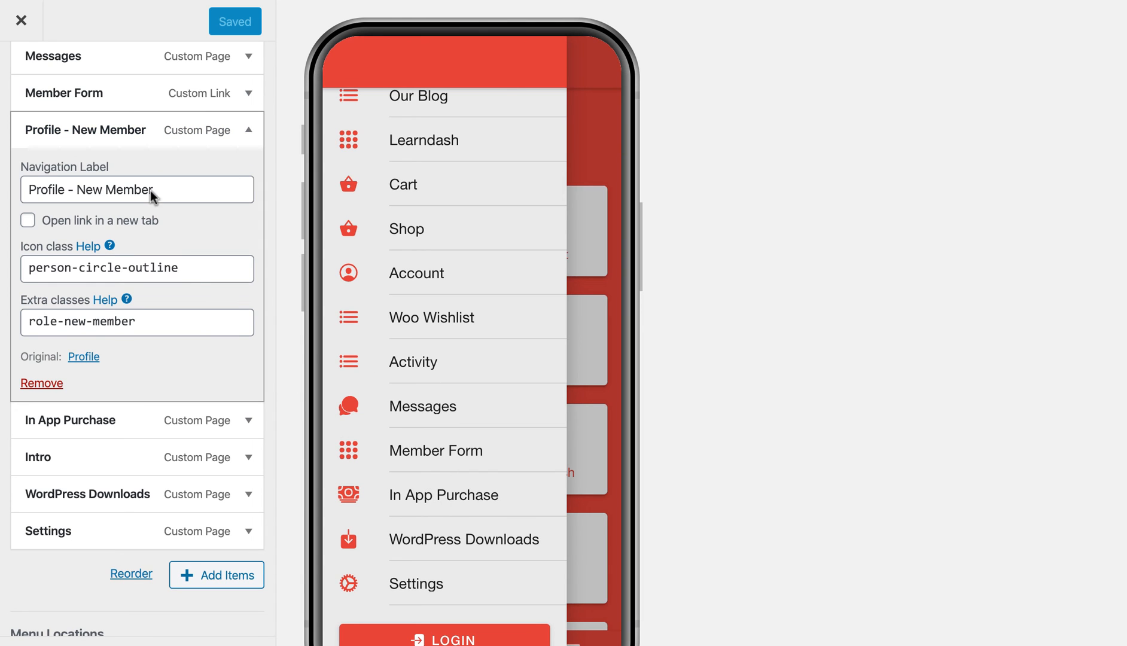
{"action": "mouse_move", "coordinate": [595, 343]}
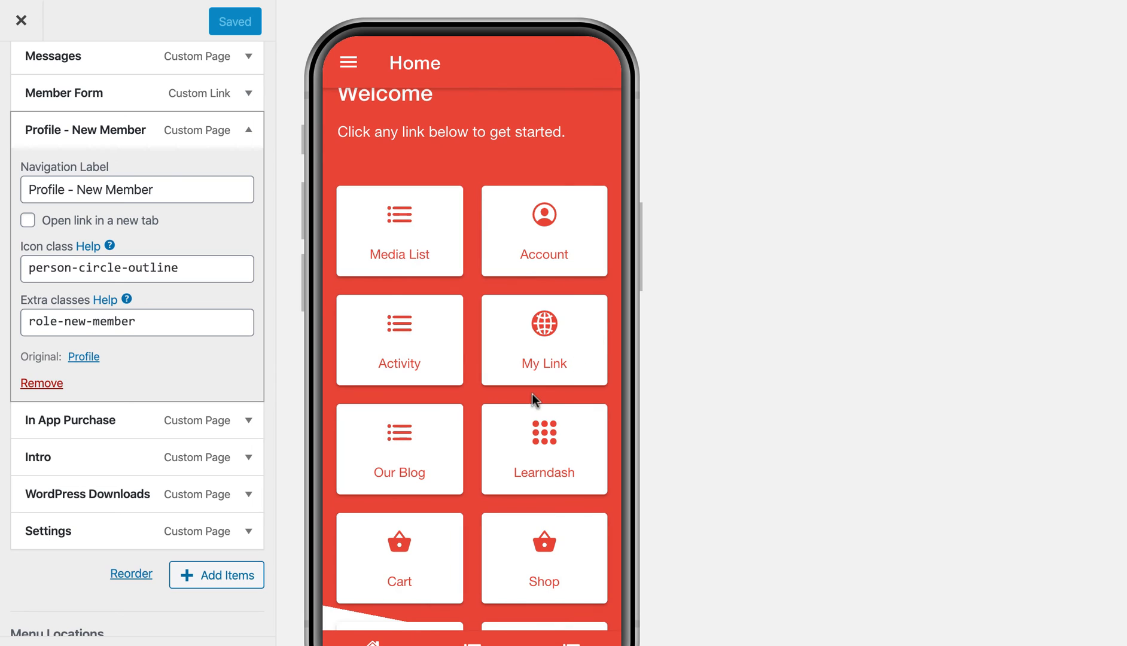
{"action": "left_click", "coordinate": [545, 230]}
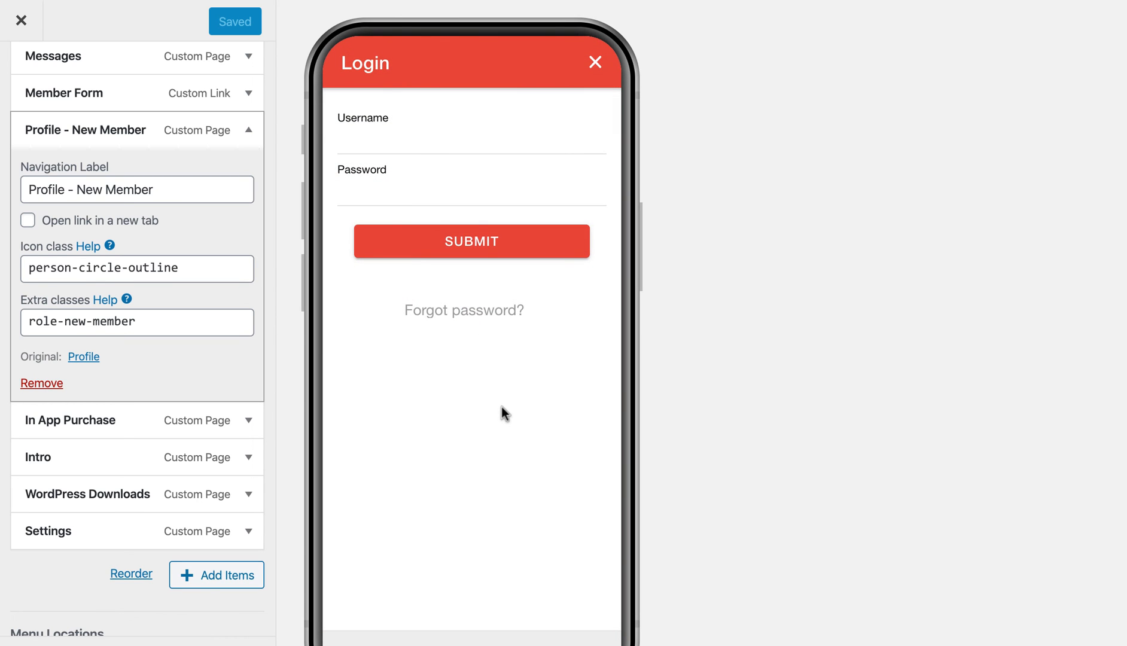
{"action": "mouse_move", "coordinate": [466, 591]}
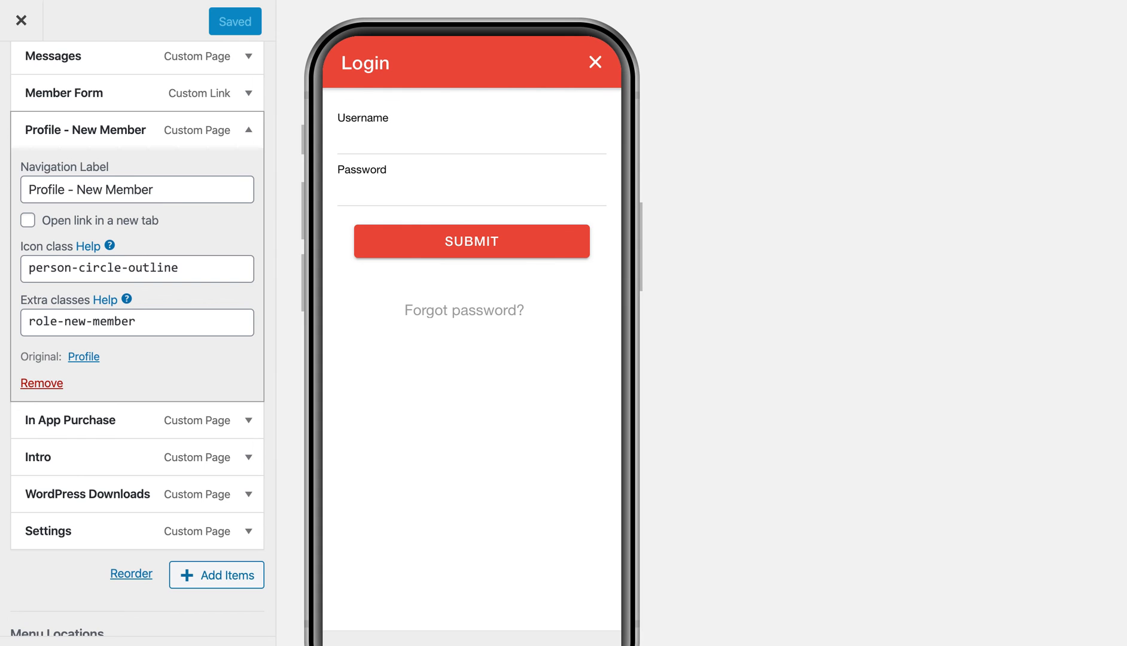
{"action": "mouse_move", "coordinate": [494, 635]}
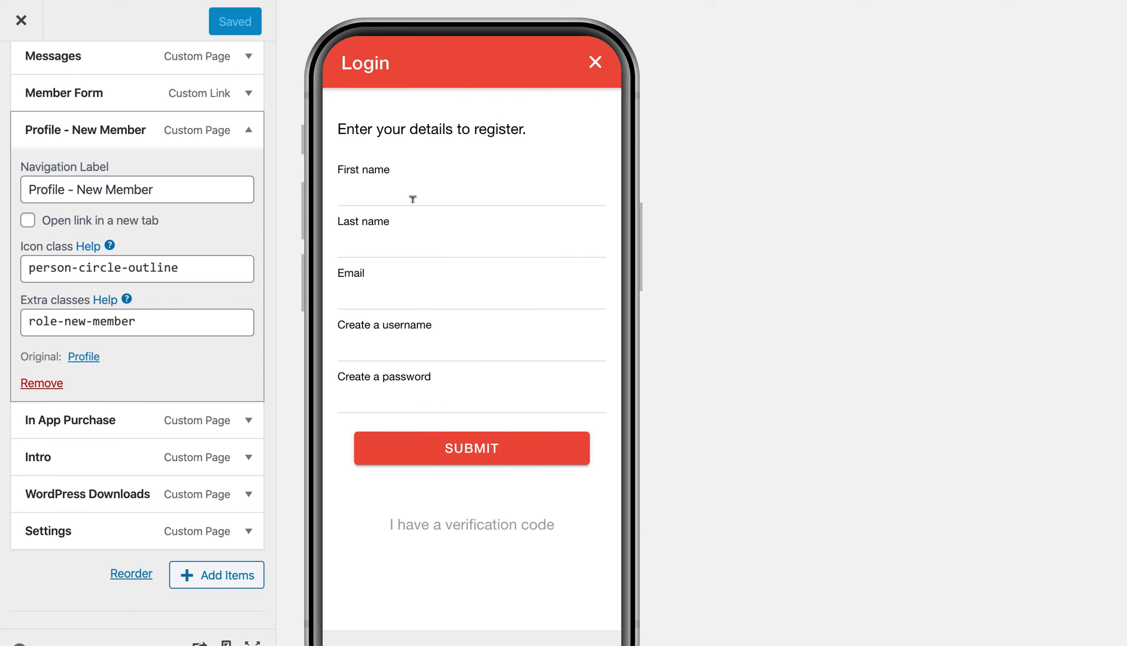
{"action": "mouse_move", "coordinate": [420, 325]}
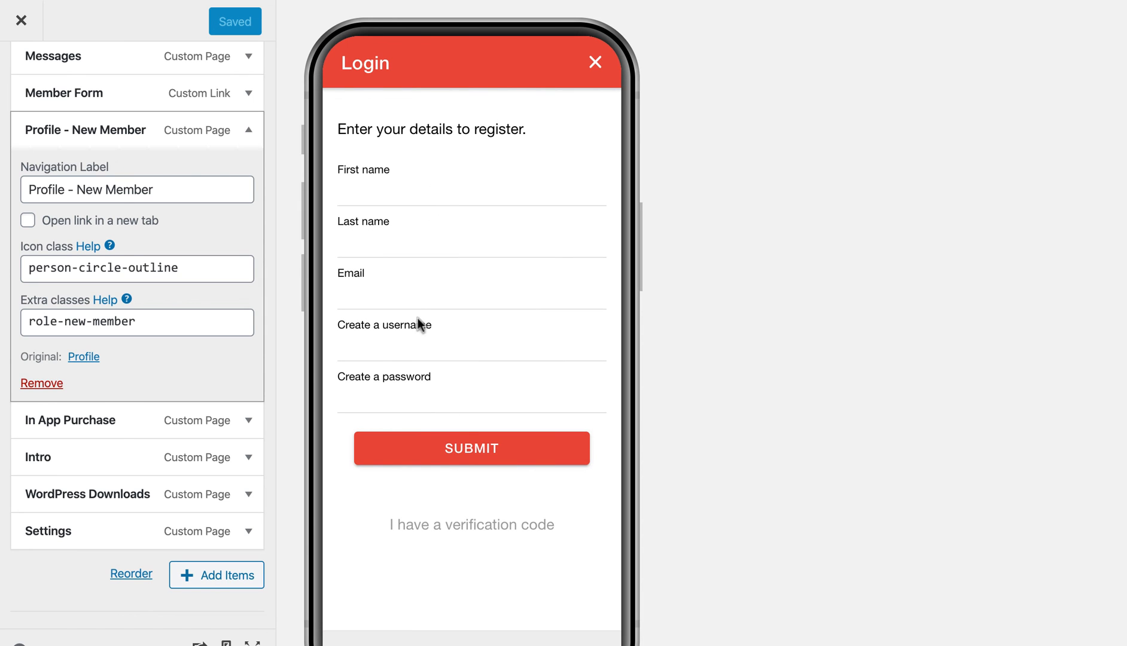
{"action": "mouse_move", "coordinate": [448, 516]}
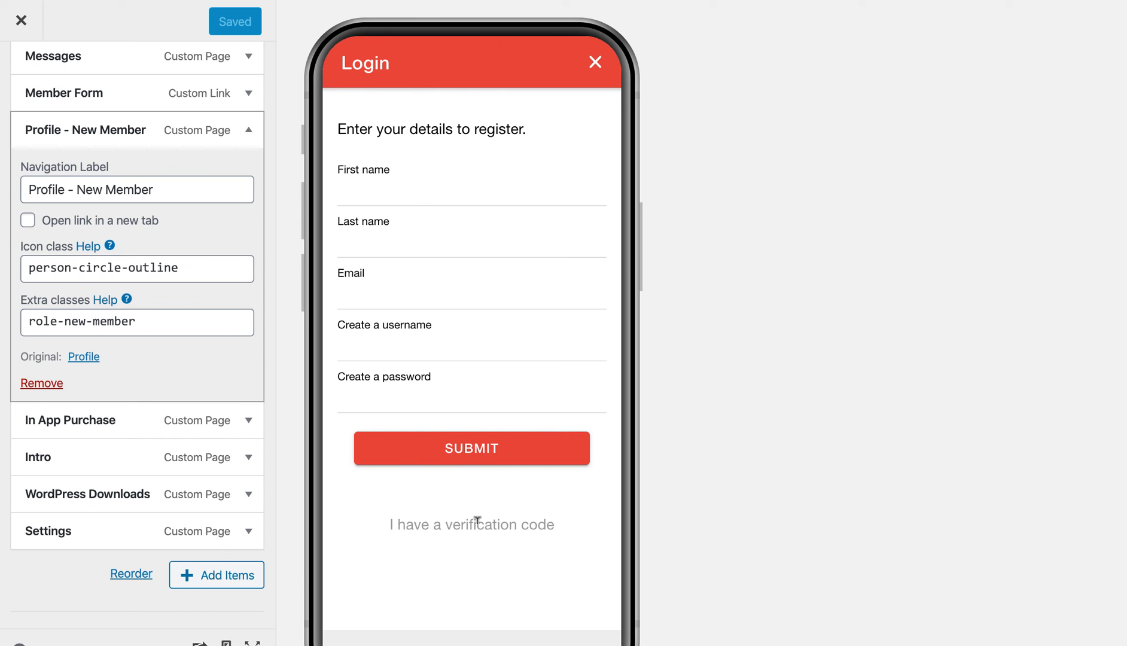
- Switch the registration form to the 'I have a verification code' step
{"action": "left_click", "coordinate": [471, 524]}
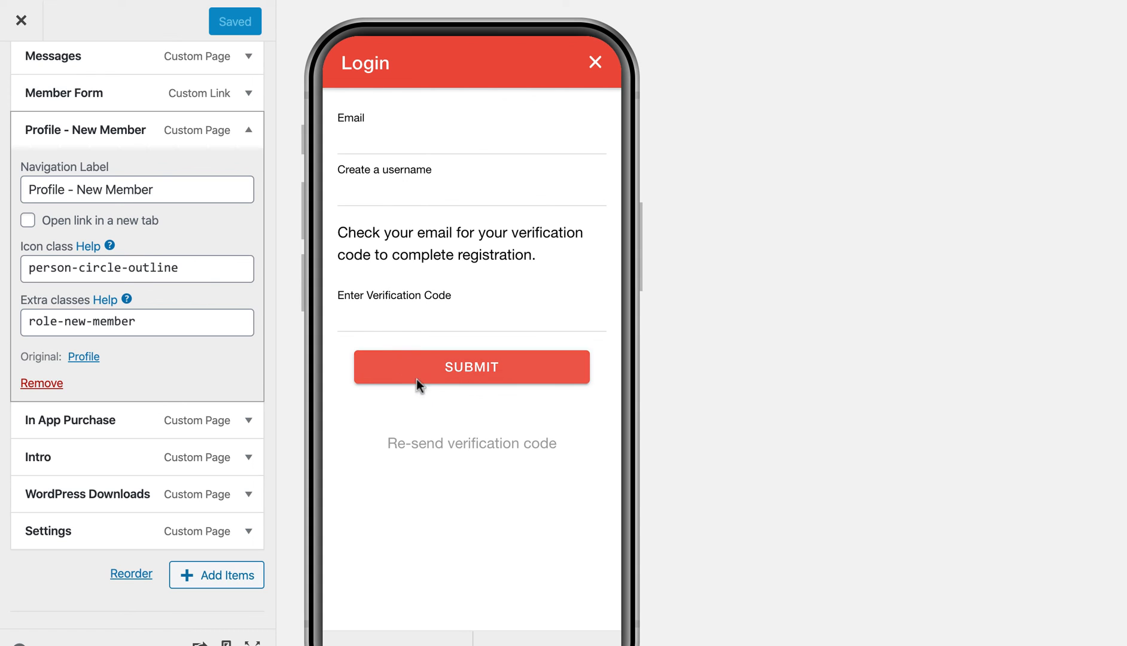
{"action": "mouse_move", "coordinate": [500, 547]}
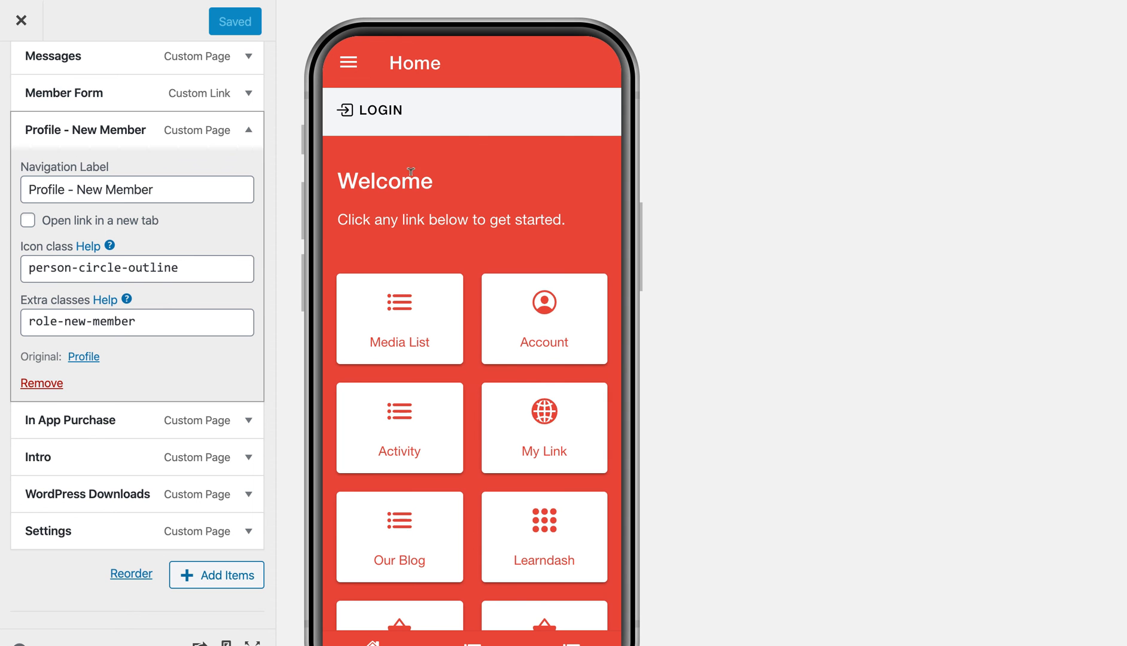
{"action": "scroll", "scroll_direction": "down", "scroll_amount": 3}
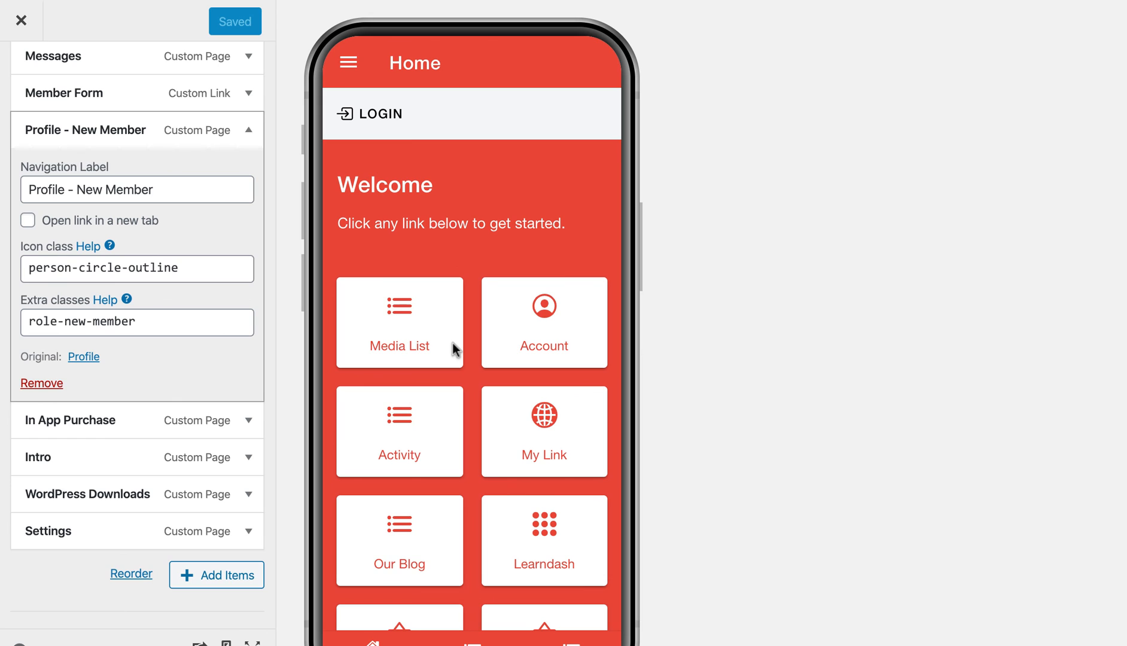
{"action": "mouse_move", "coordinate": [474, 446]}
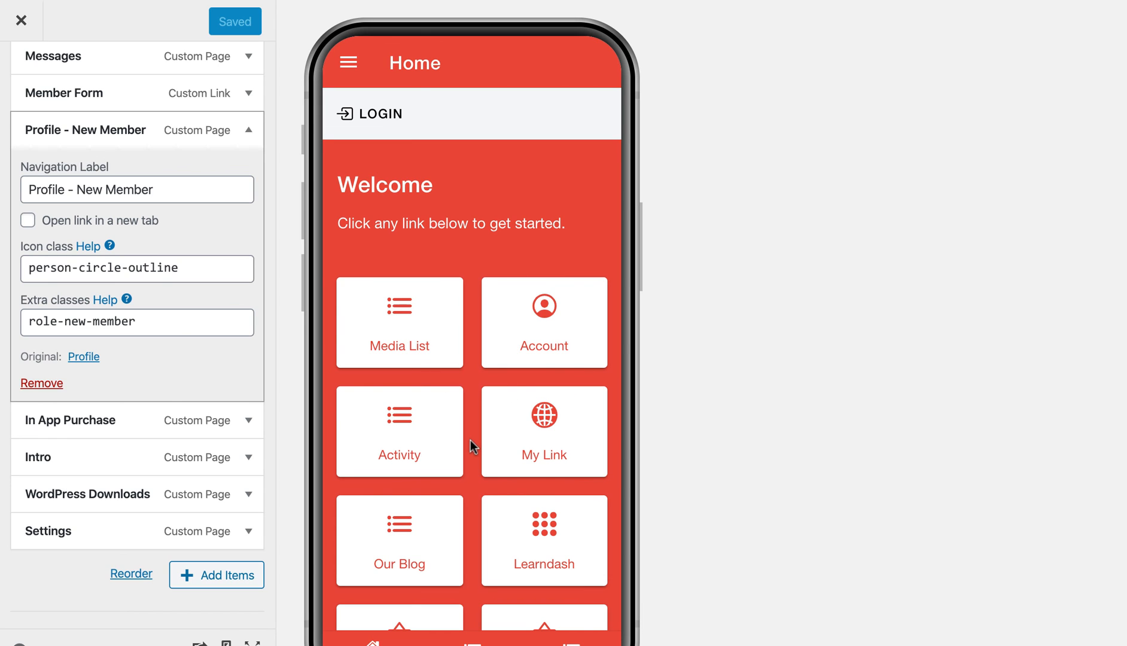